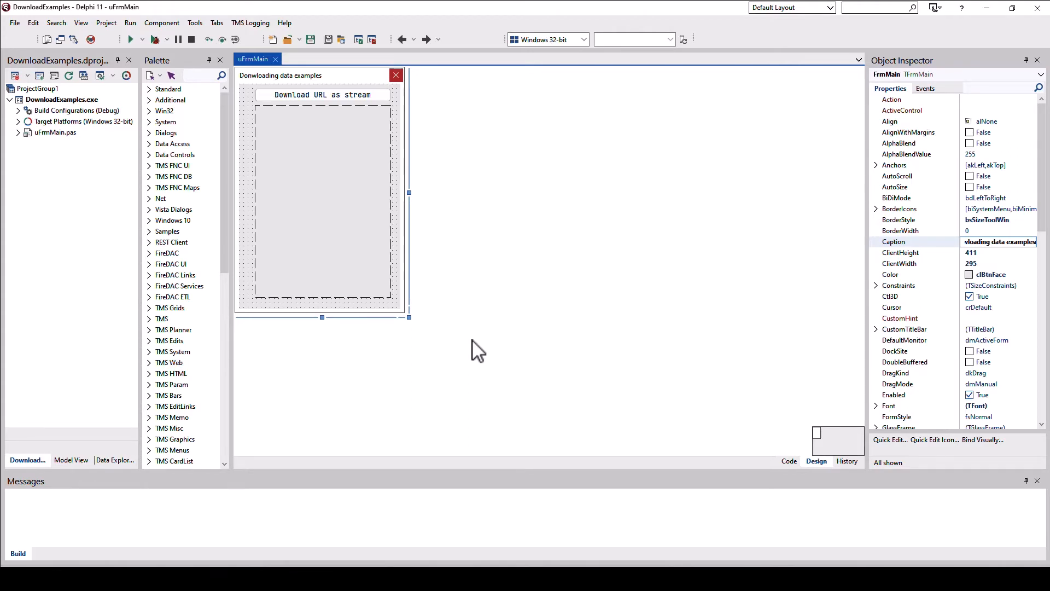
mouse_move(308, 124)
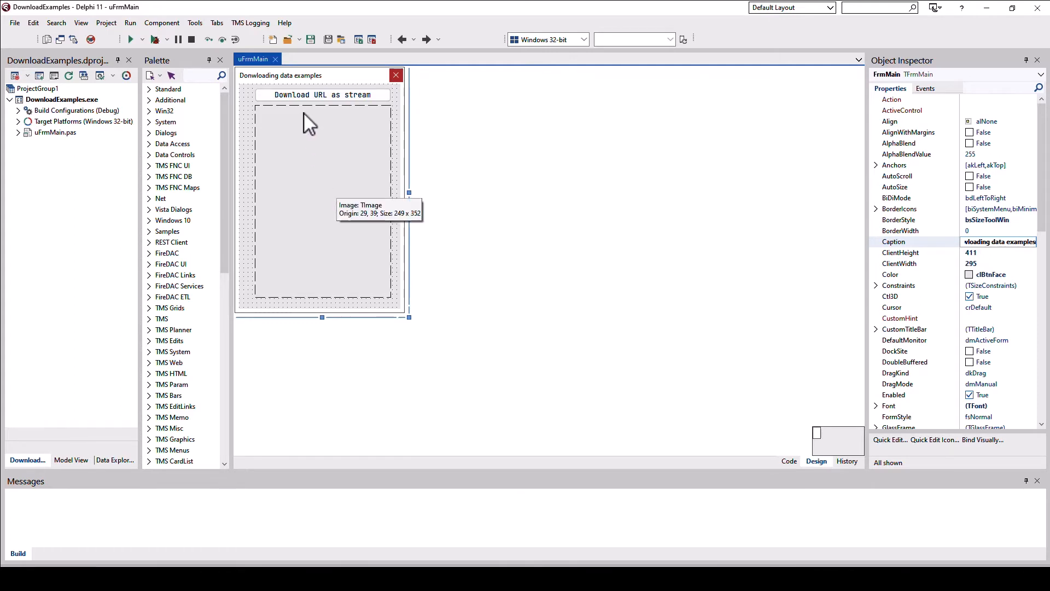
Step: Select the 'Download URL as stream' button and the image area on the form
left_click(324, 94)
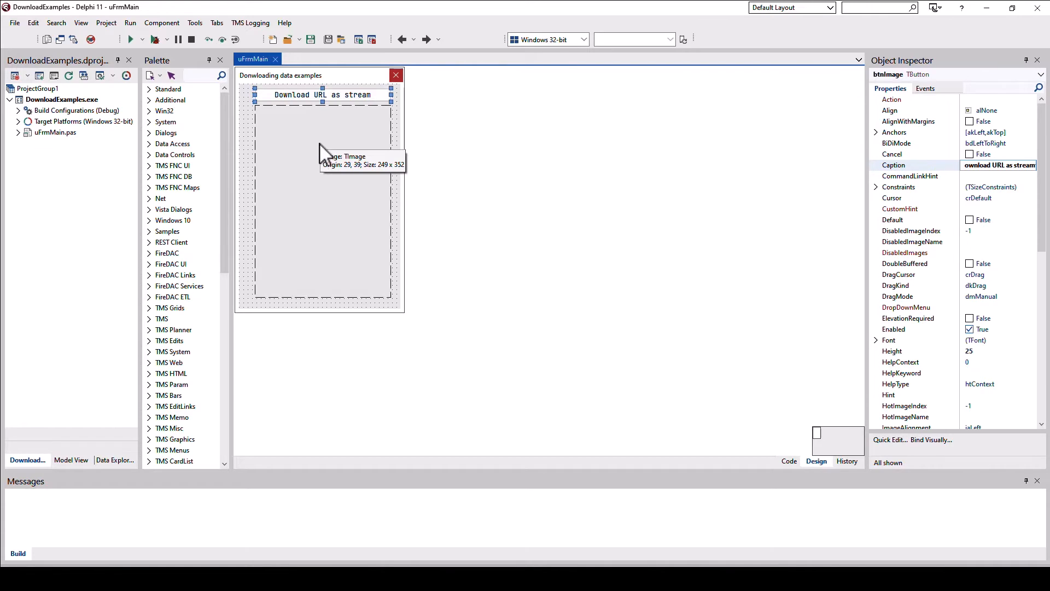
left_click(322, 201)
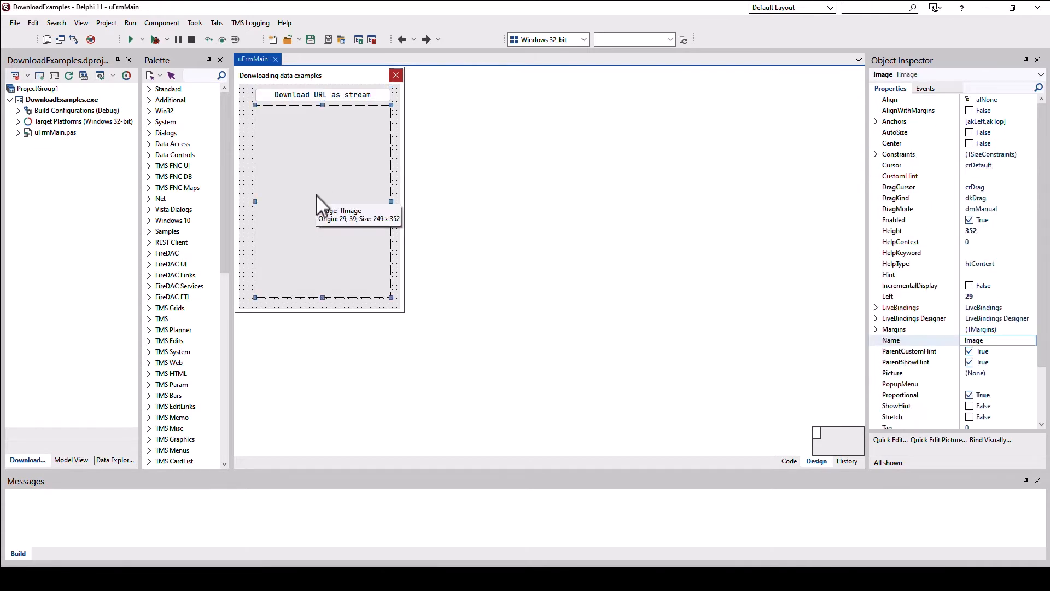
mouse_move(849, 118)
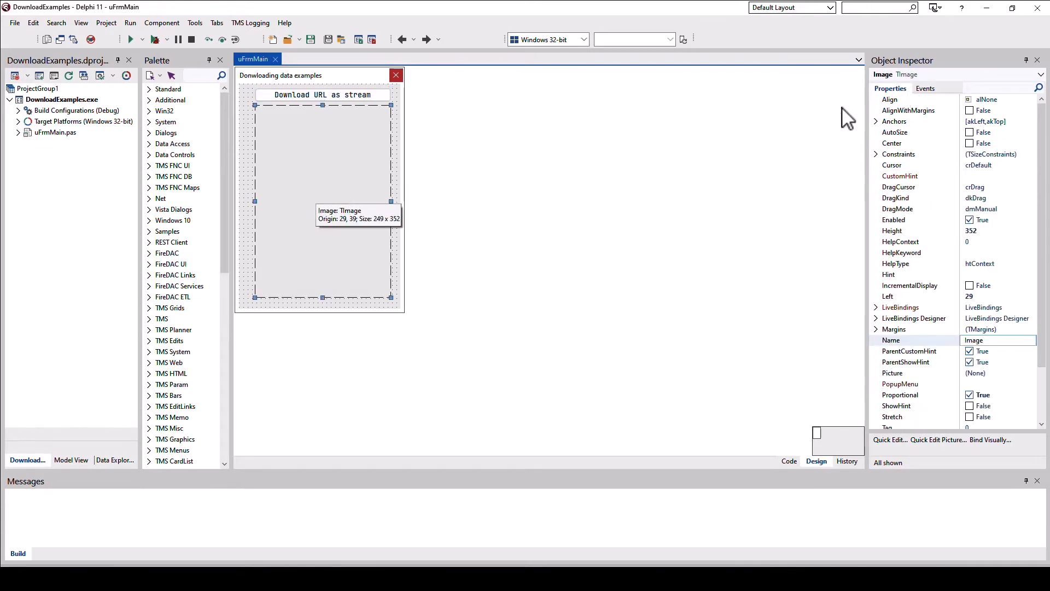
mouse_move(469, 279)
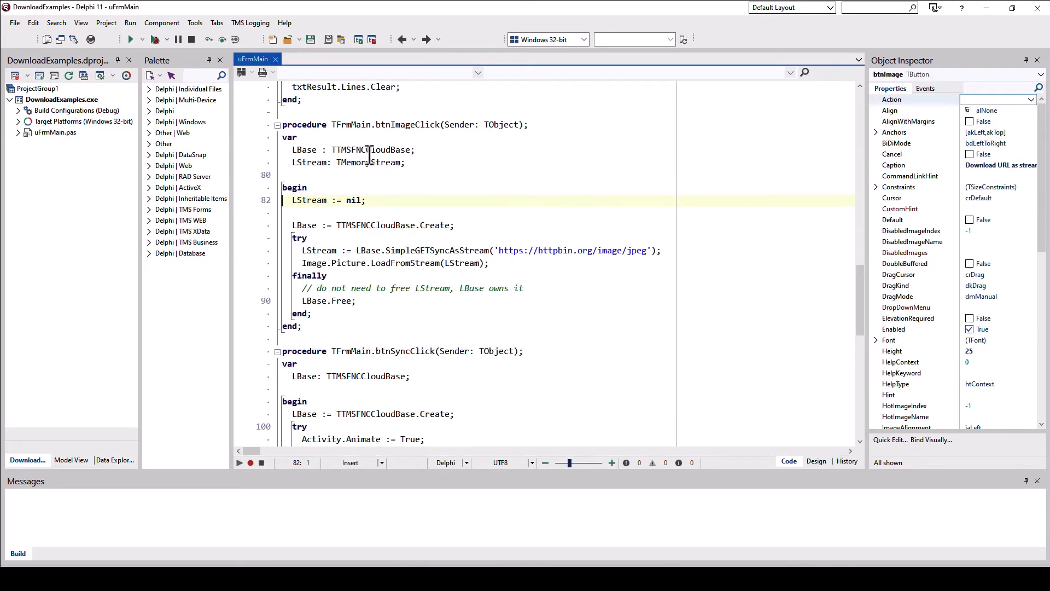
Step: Highlight the TTMSFNCCloudBase type, then add an empty line right after try in btnImageClick
double_click(371, 150)
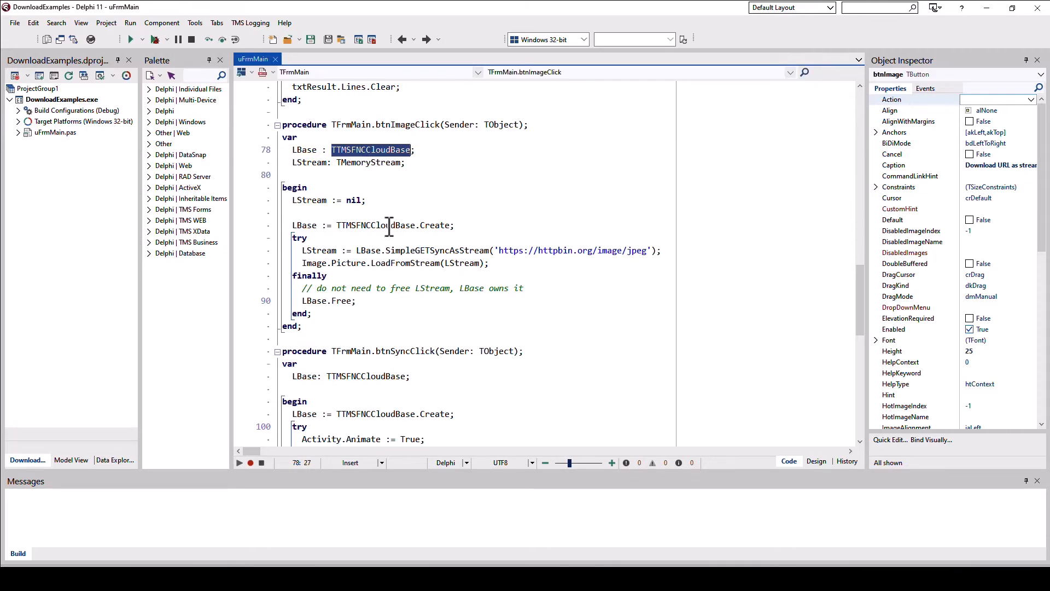
mouse_move(382, 214)
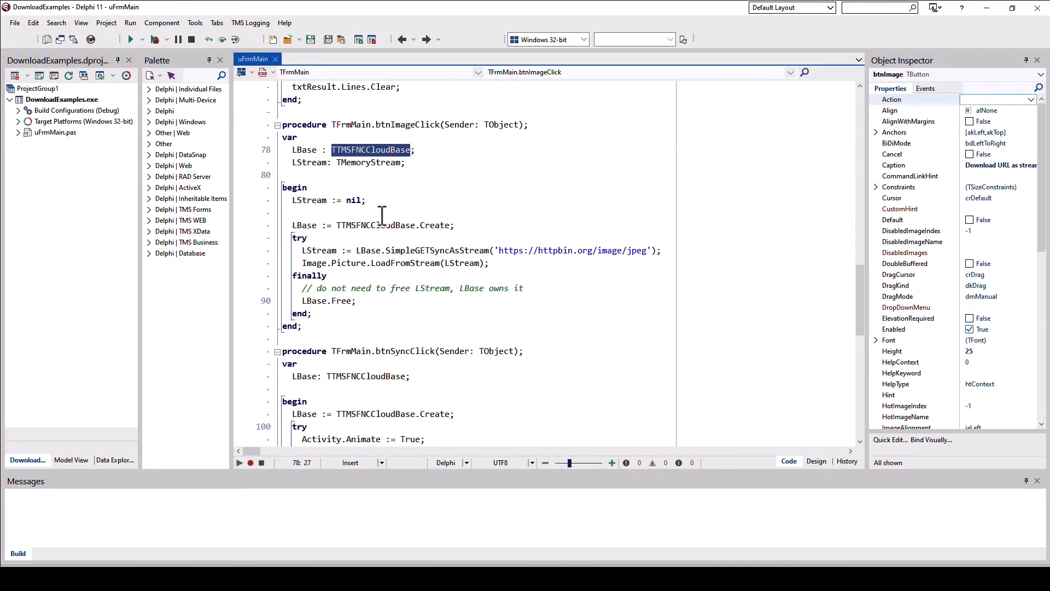
left_click(426, 225)
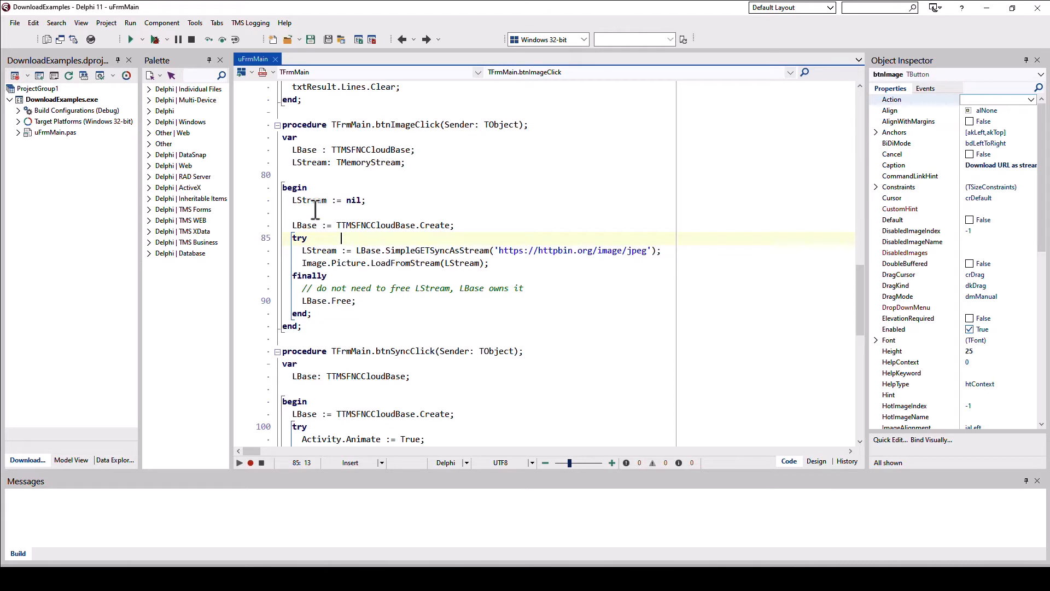
double_click(369, 163)
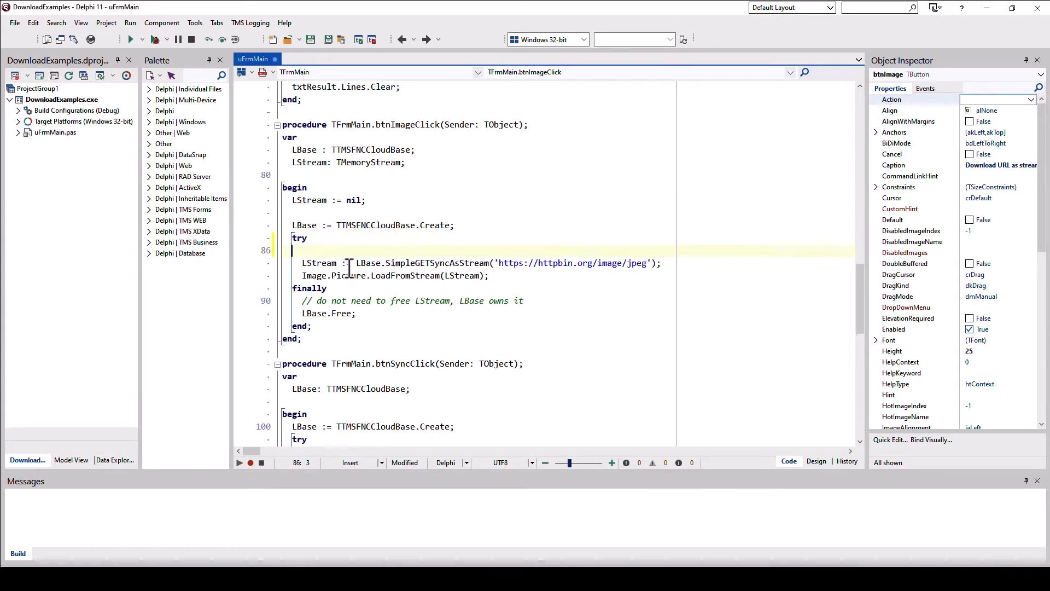
Step: Enter LBase.SimpleGET to browse the Code Insight list of download methods
type("LBase")
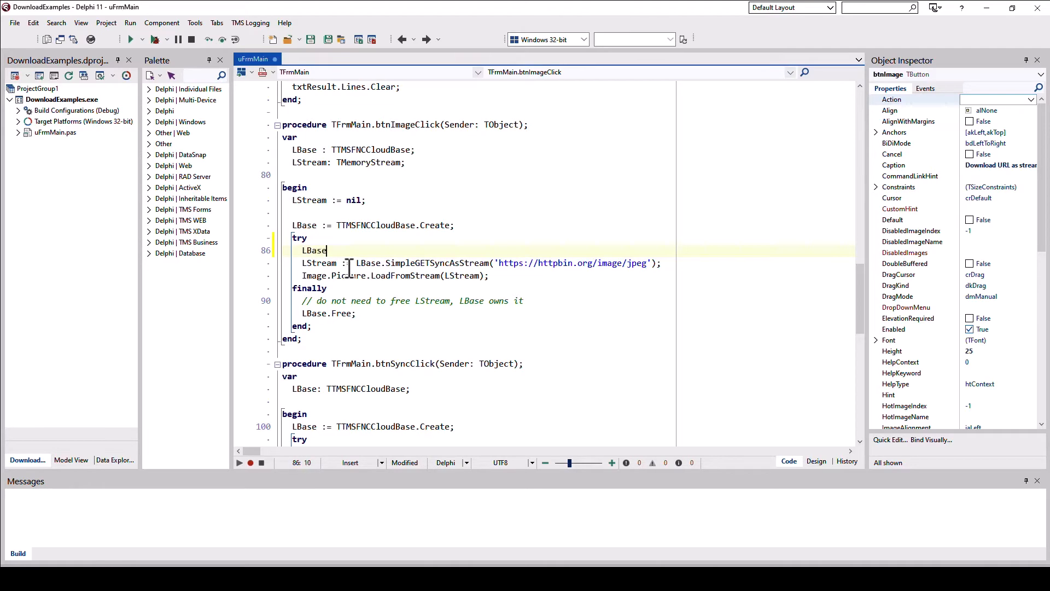
type(".")
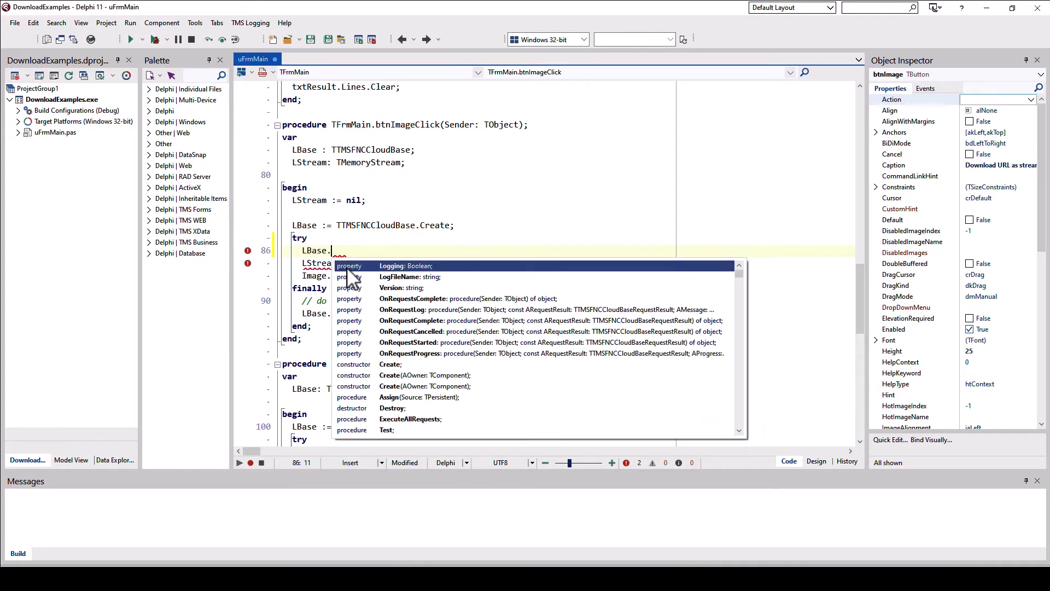
type("Sim")
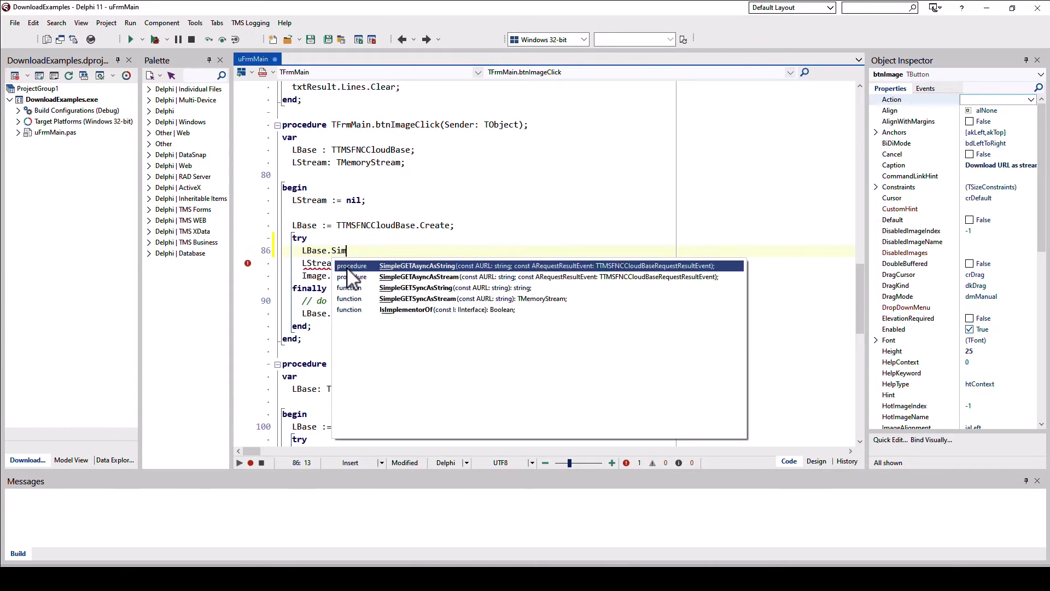
type("ple")
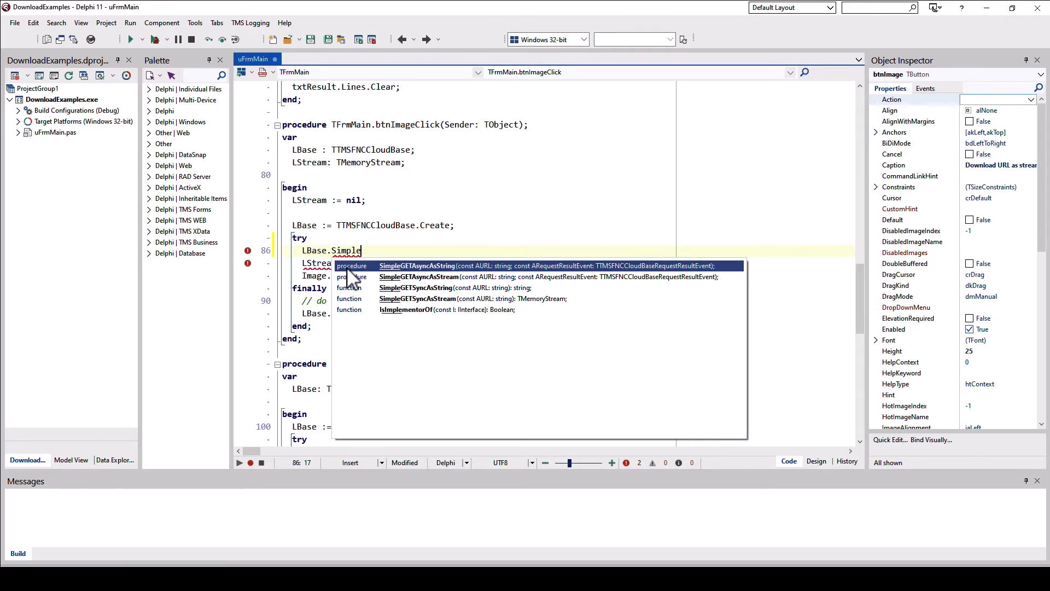
type("GET")
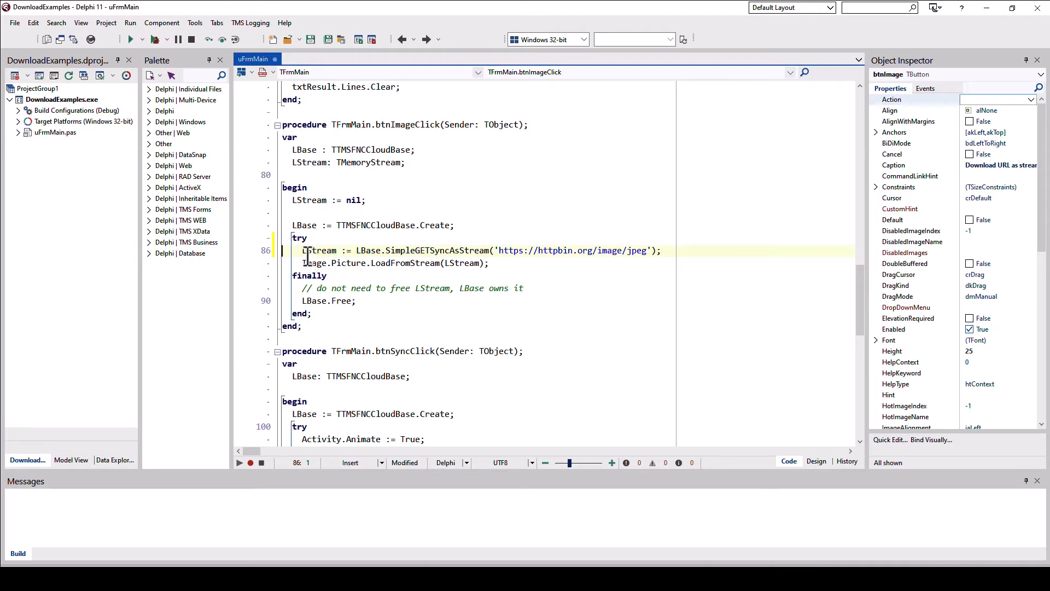
double_click(321, 249)
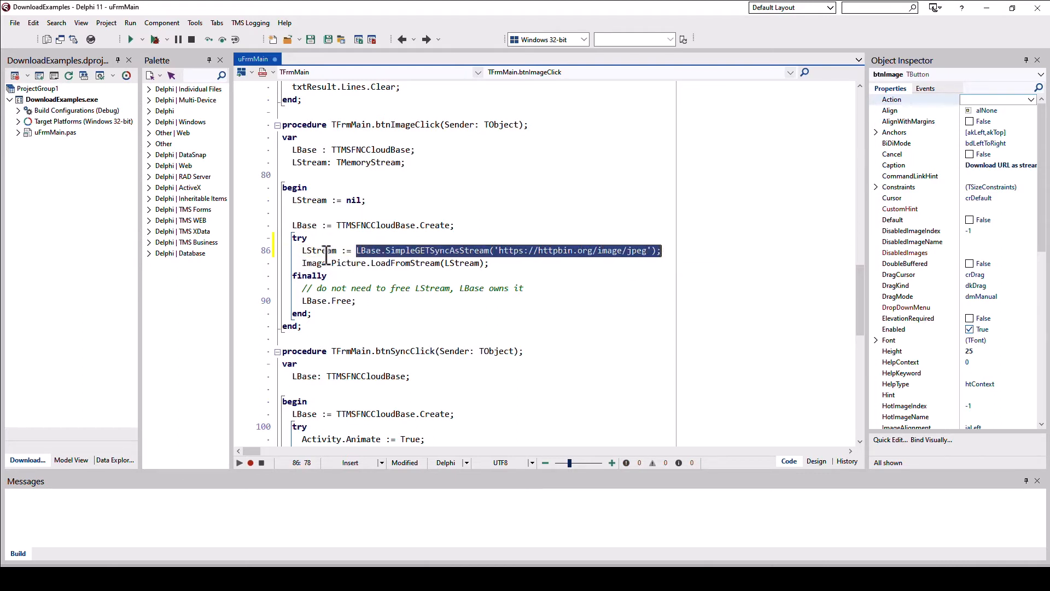
double_click(320, 250)
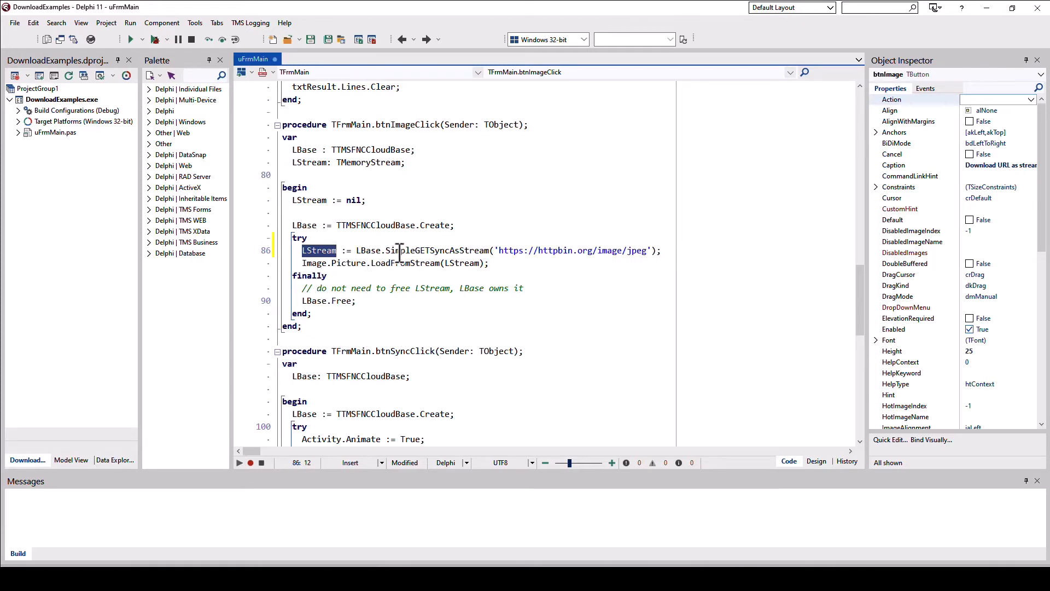
double_click(437, 249)
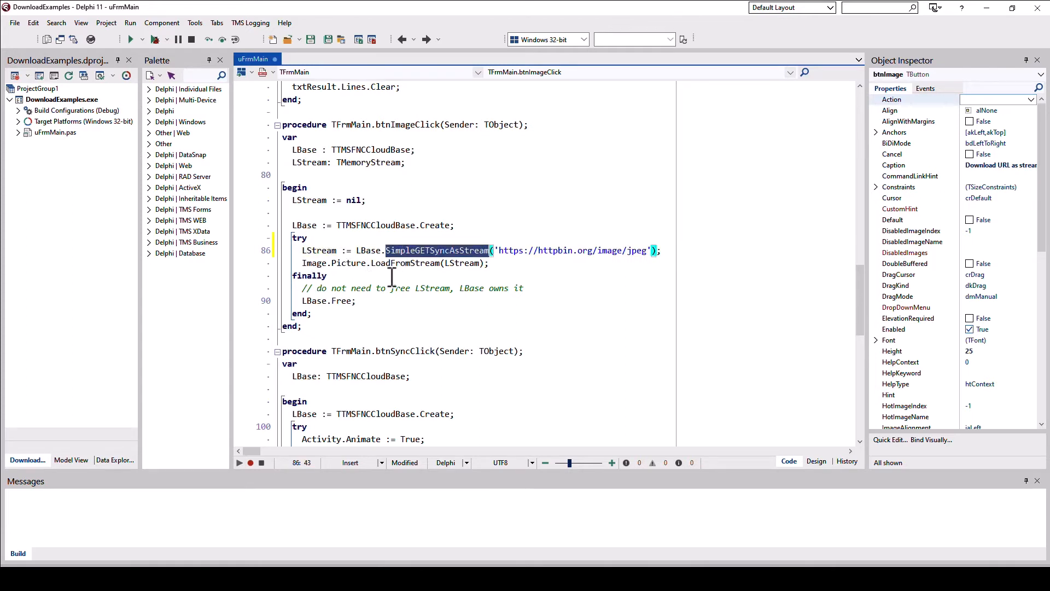
mouse_move(385, 300)
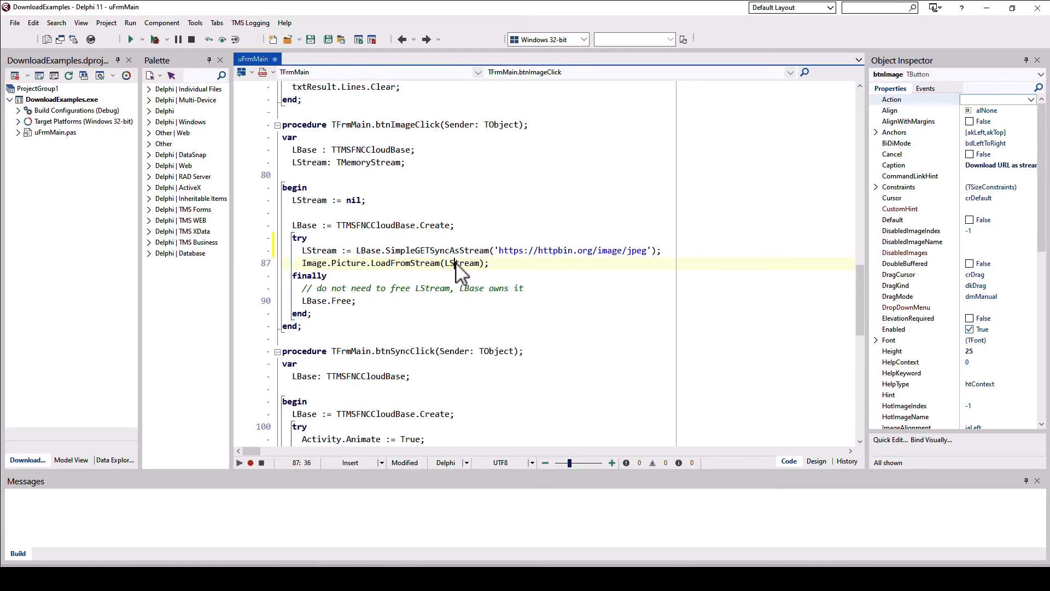
double_click(462, 263)
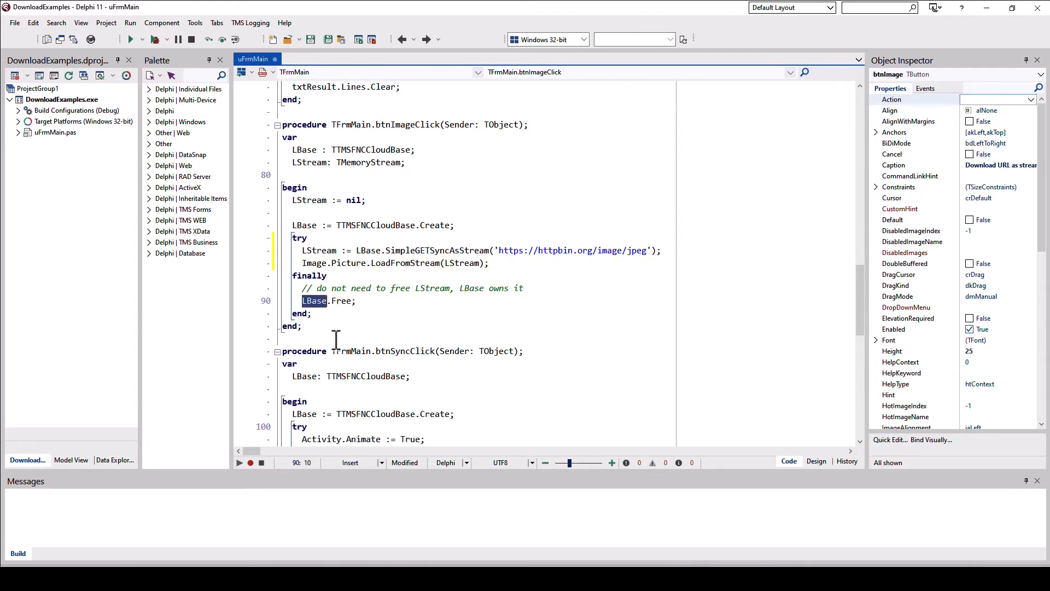
mouse_move(426, 246)
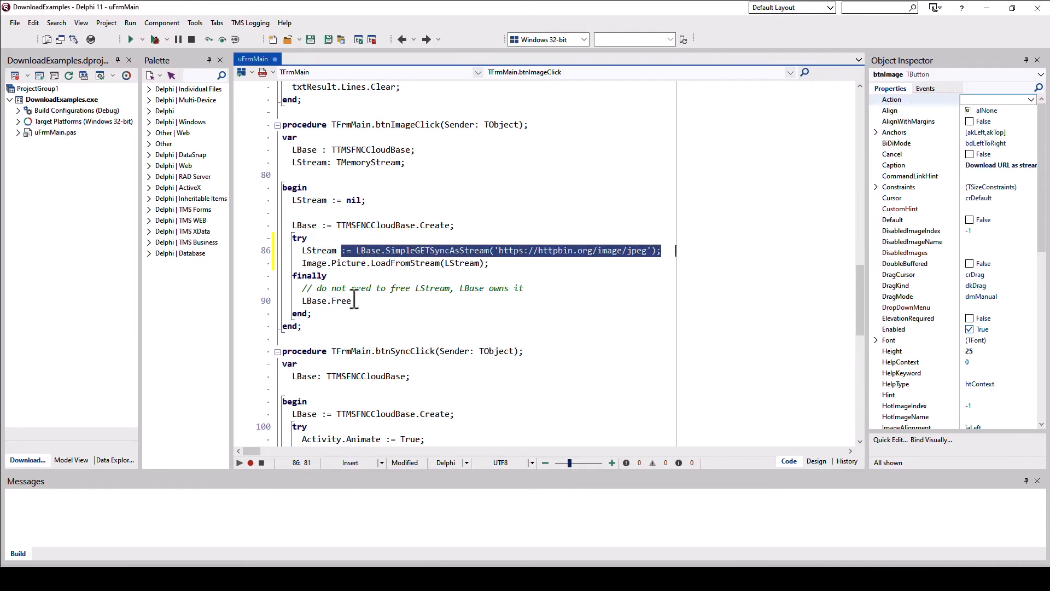
double_click(341, 300)
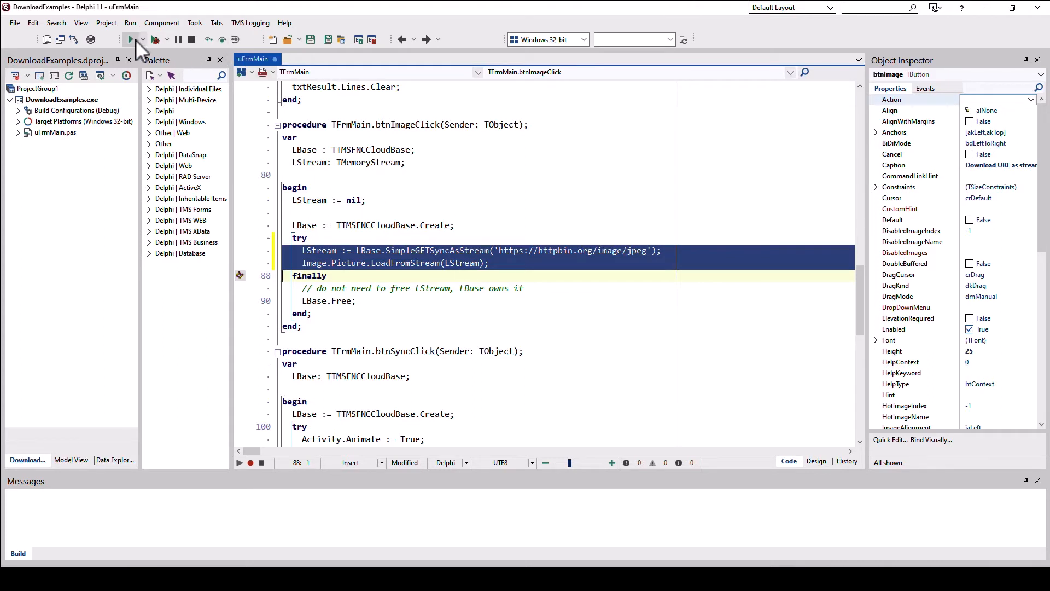
Step: Build and run the app, download the jackal photo as a stream, highlight jpeg in the URL, and close the app
left_click(134, 39)
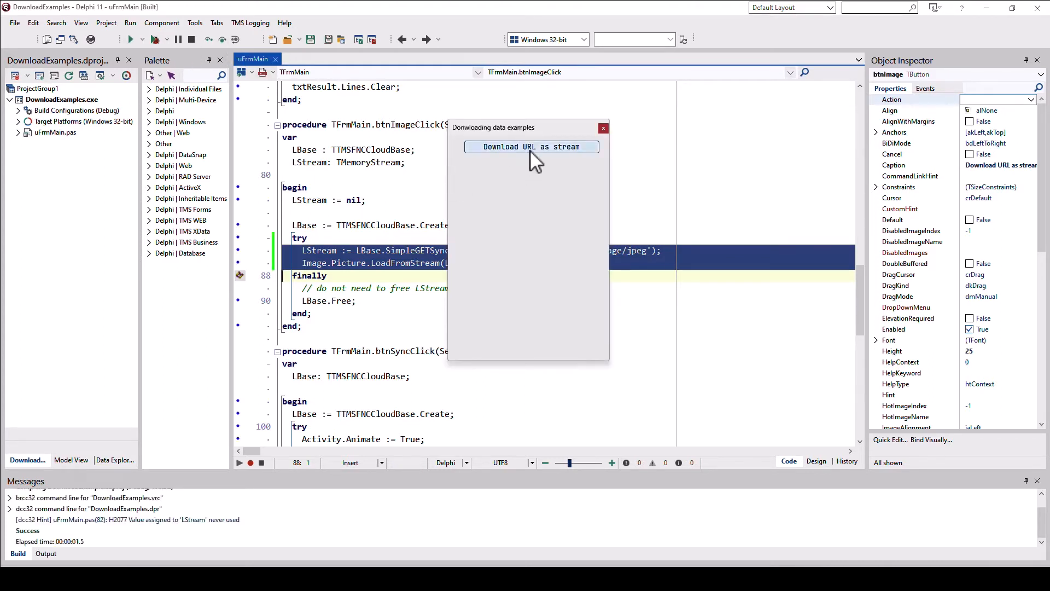
left_click(532, 146)
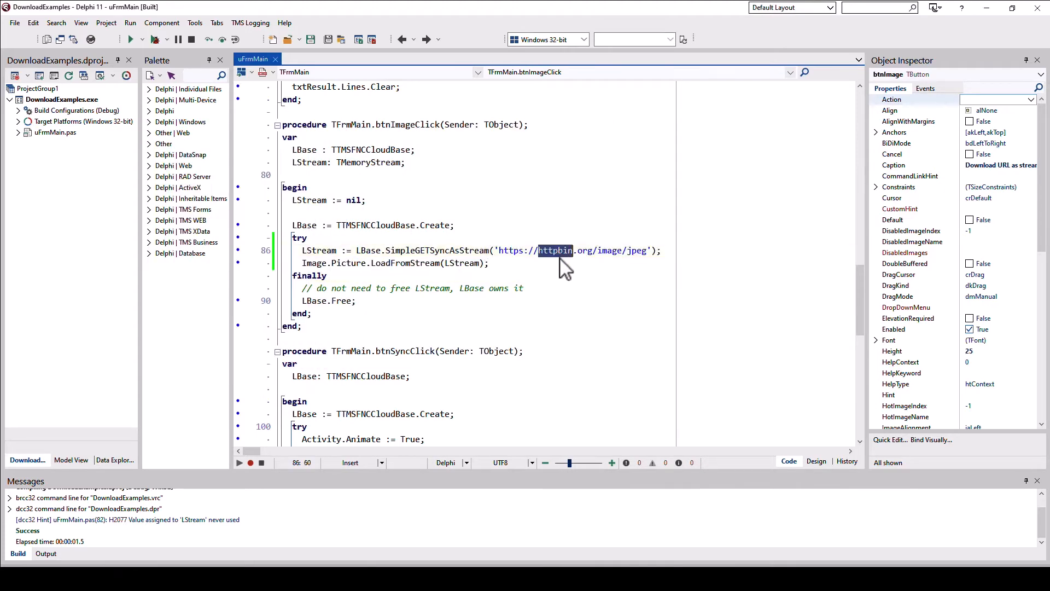
mouse_move(552, 278)
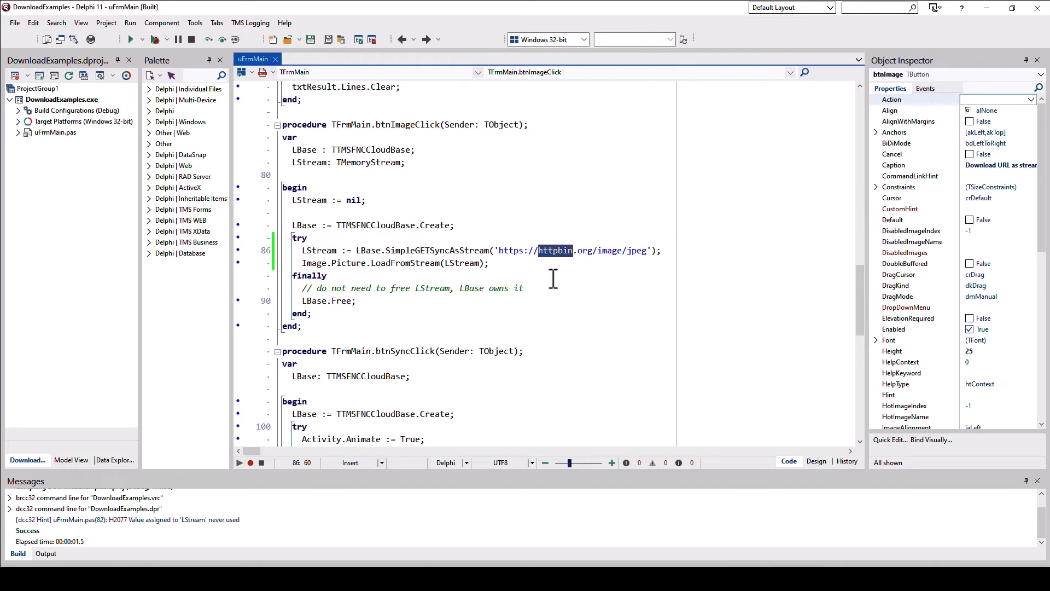
mouse_move(616, 264)
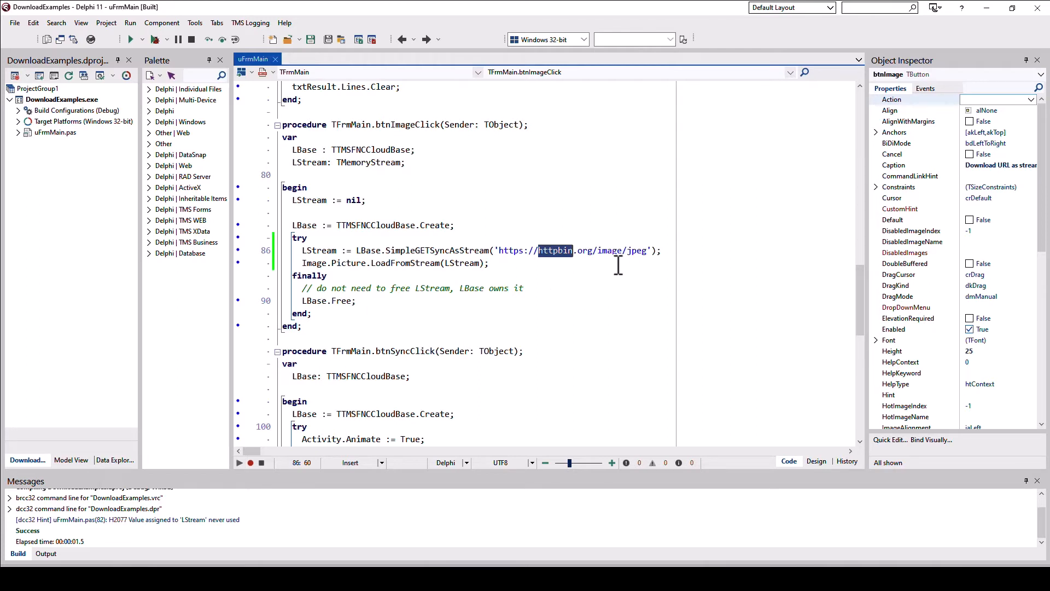
double_click(634, 250)
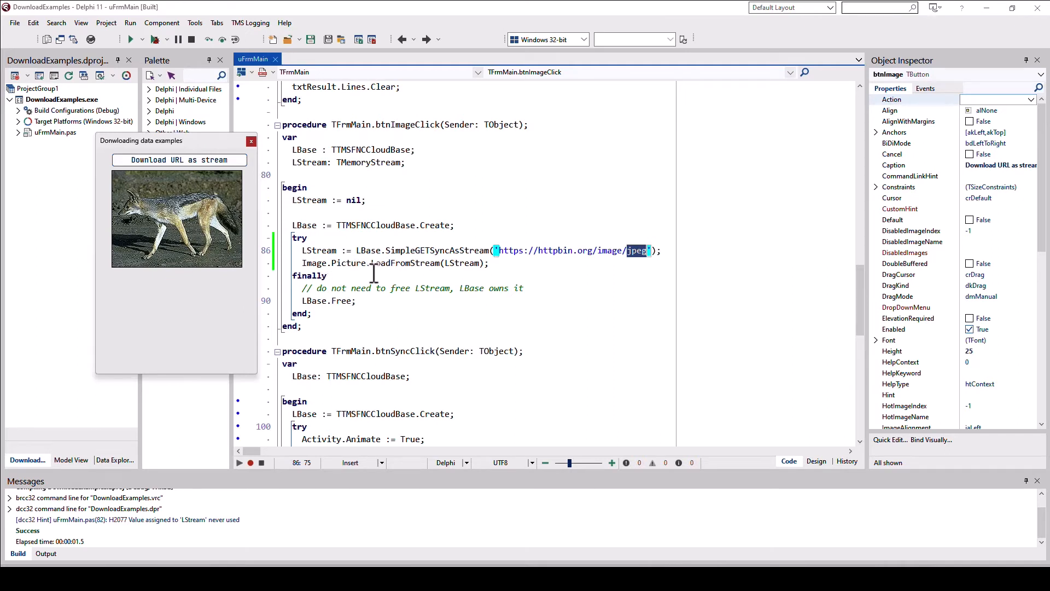
mouse_move(267, 155)
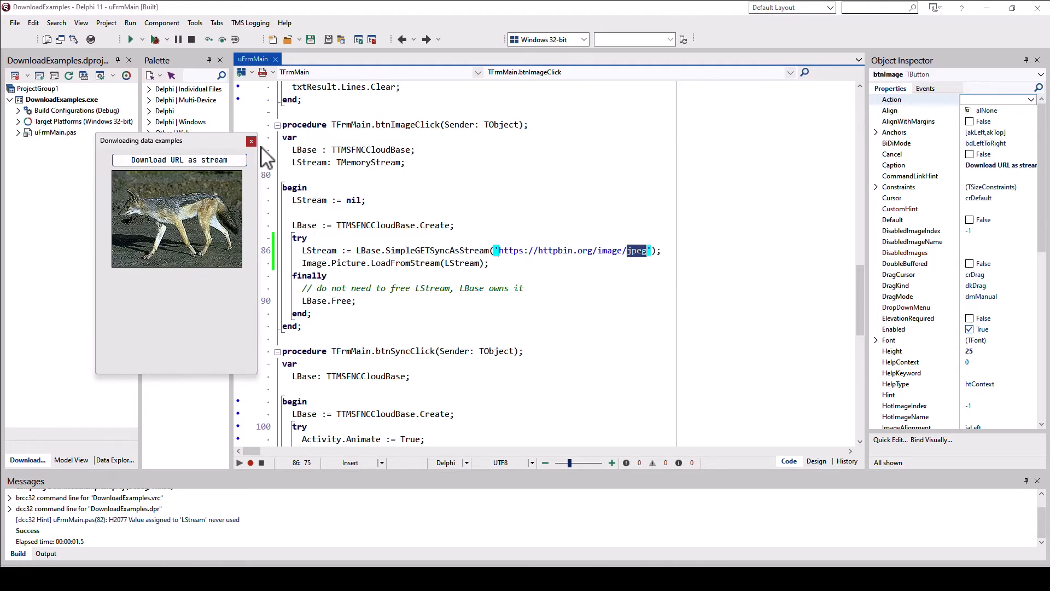
left_click(252, 141)
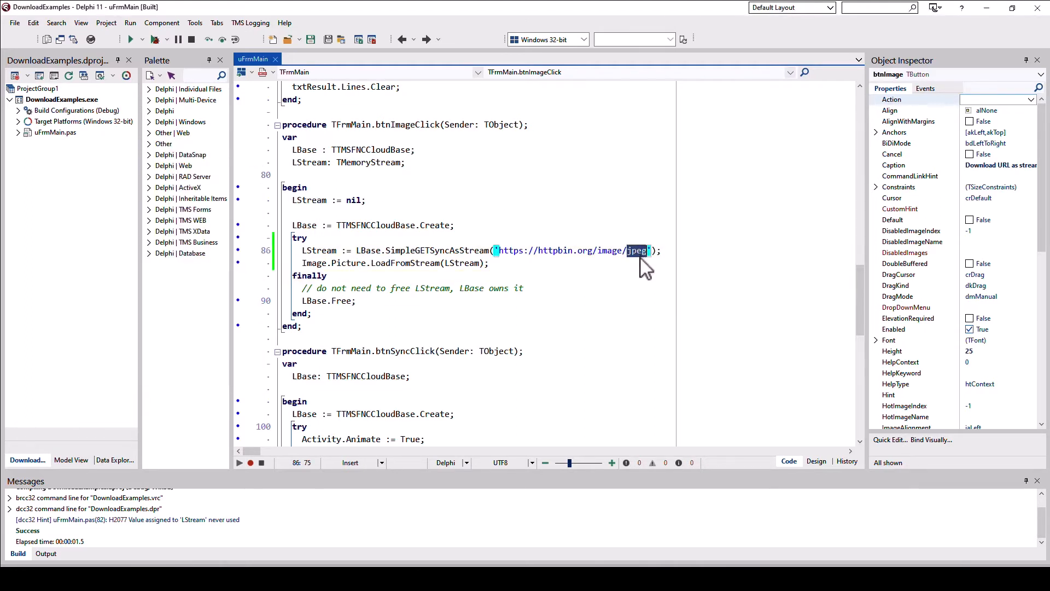
Step: Change the image URL ending to png, download the pig picture in the rebuilt app, and close it
type("png")
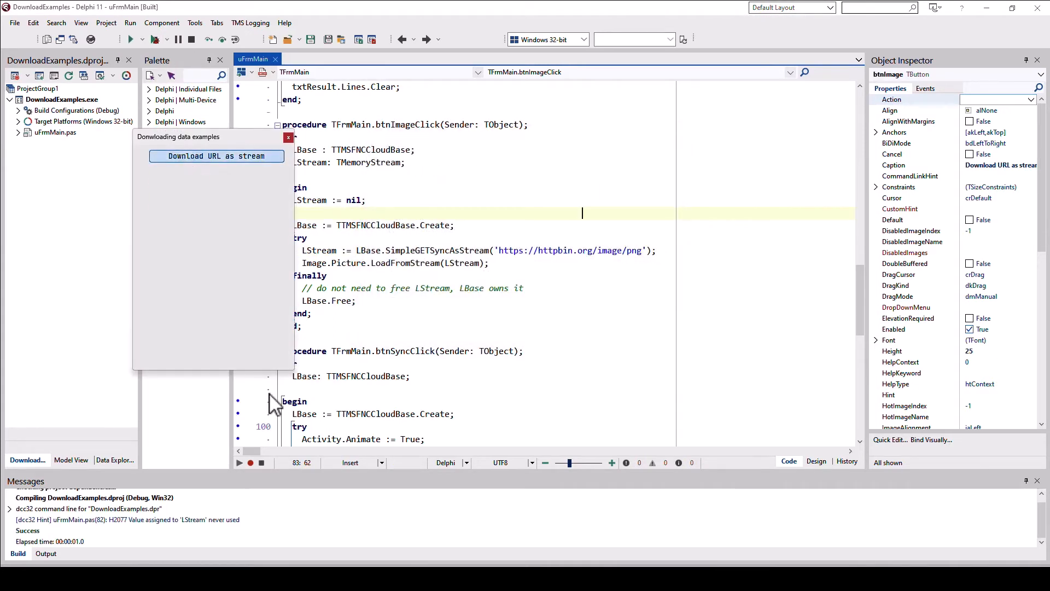
left_click(216, 157)
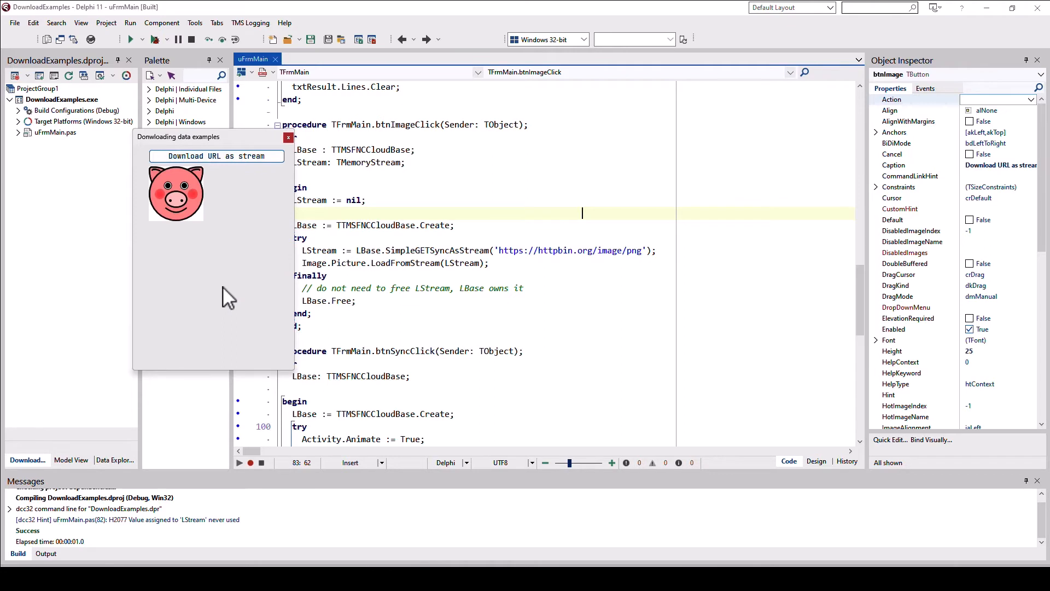
left_click(817, 460)
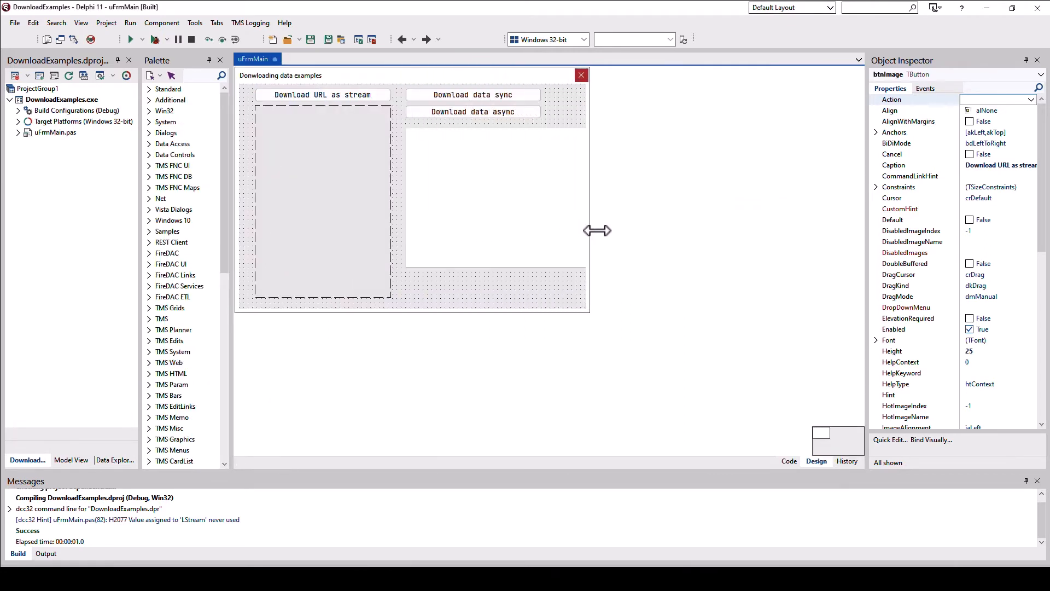
left_click_drag(596, 231, 703, 238)
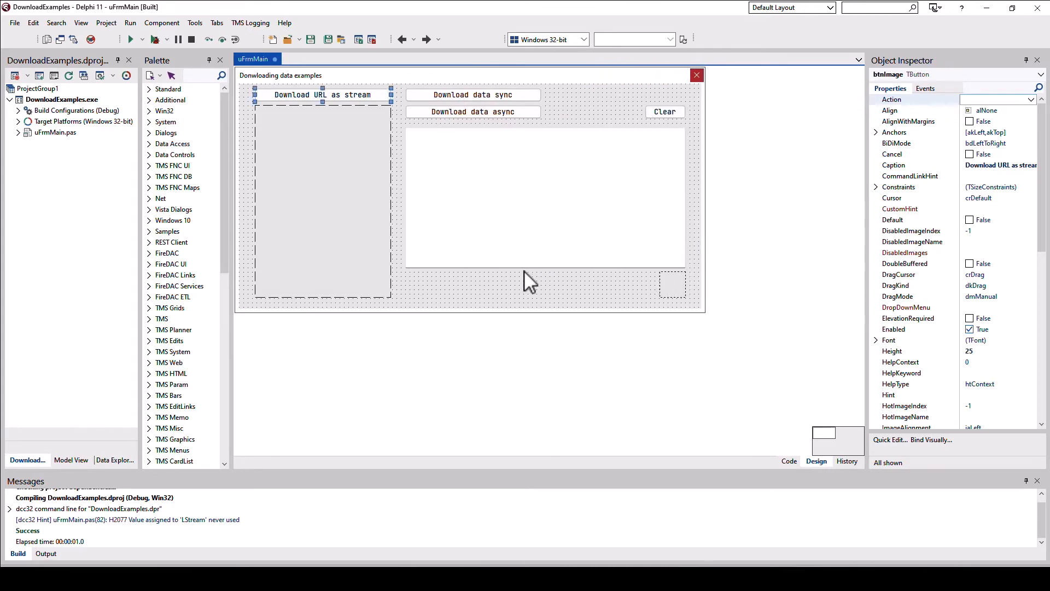
mouse_move(676, 214)
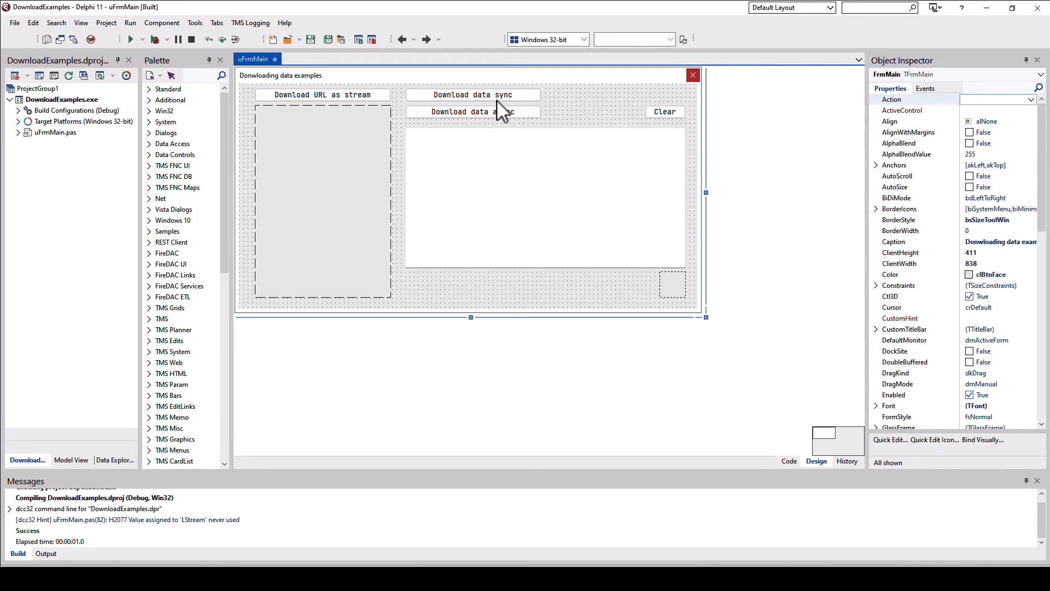
left_click(473, 112)
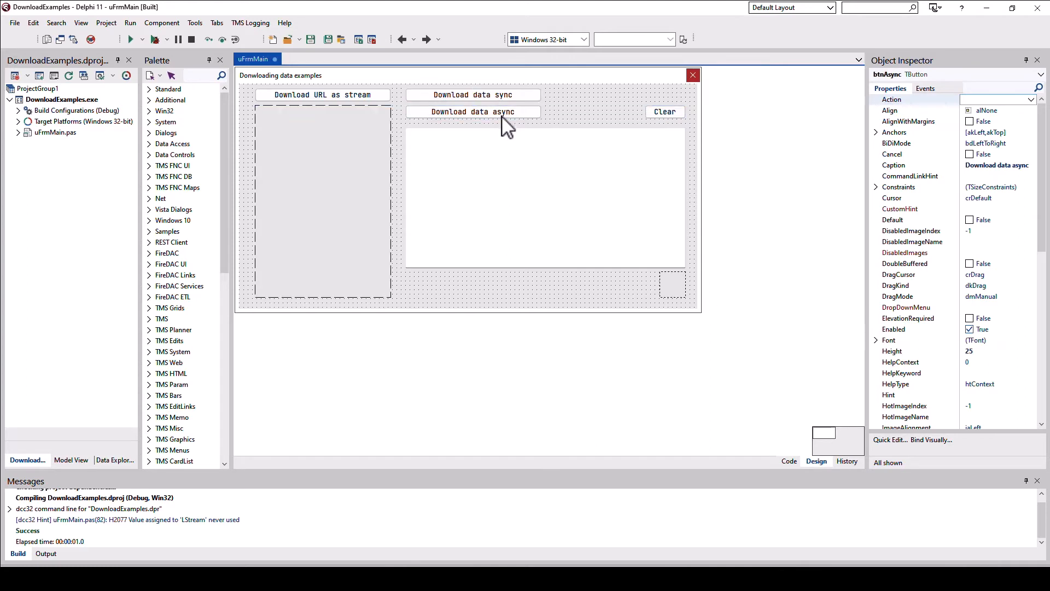
left_click(473, 112)
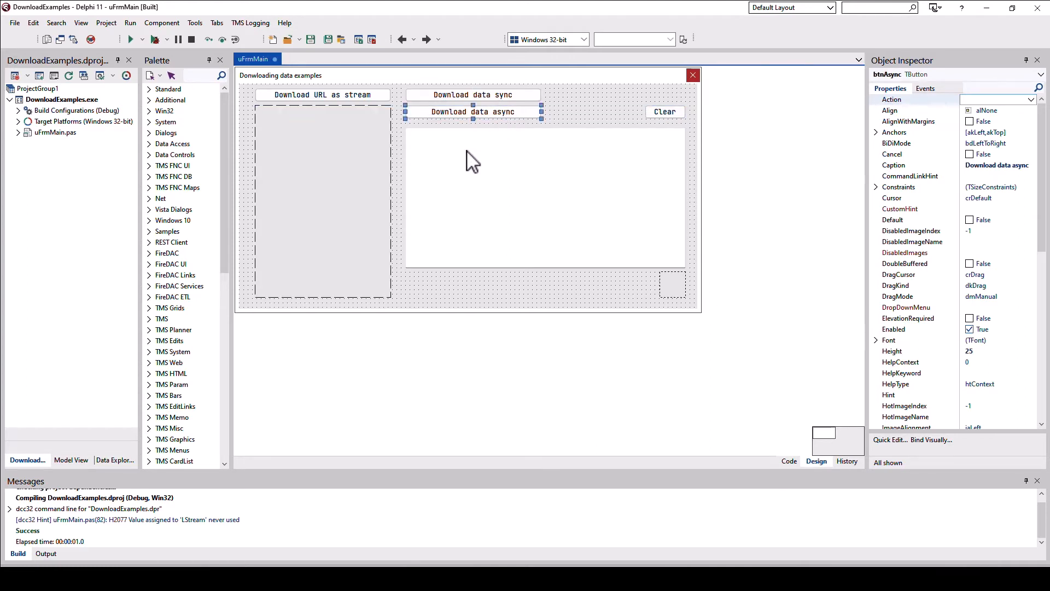
mouse_move(479, 130)
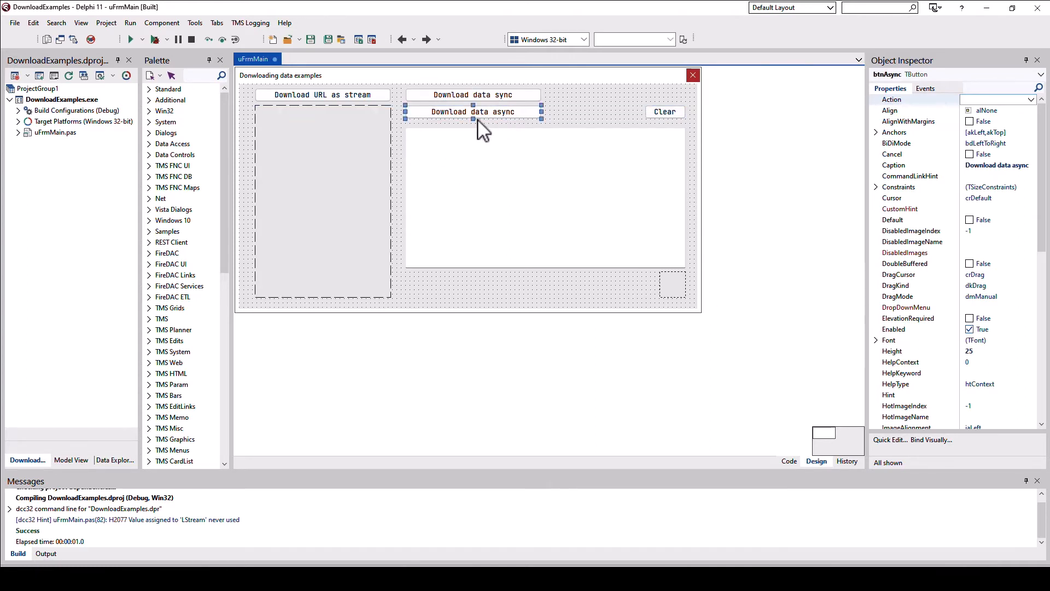
mouse_move(515, 145)
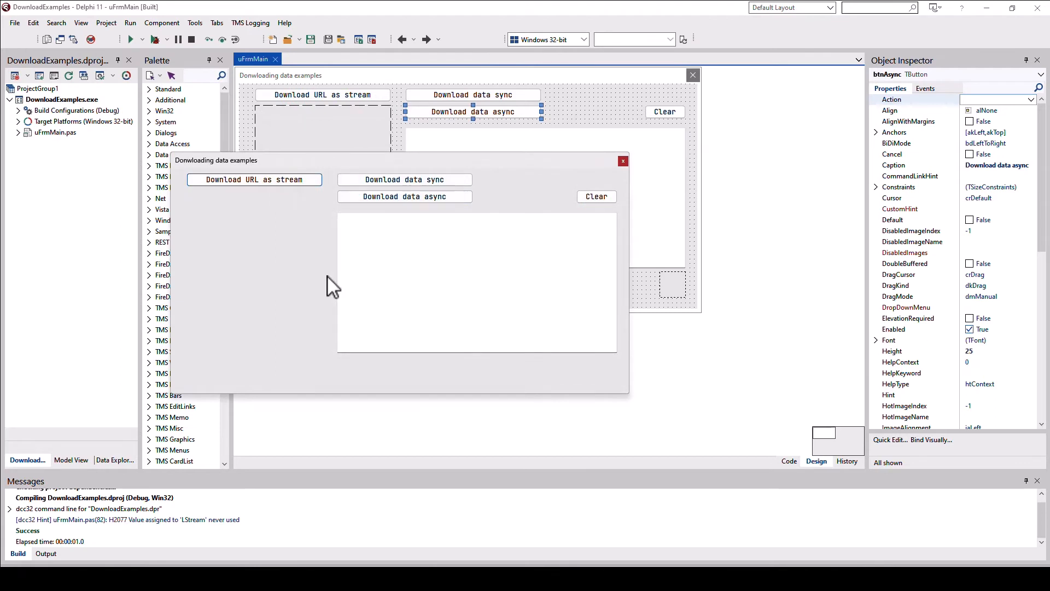
mouse_move(405, 196)
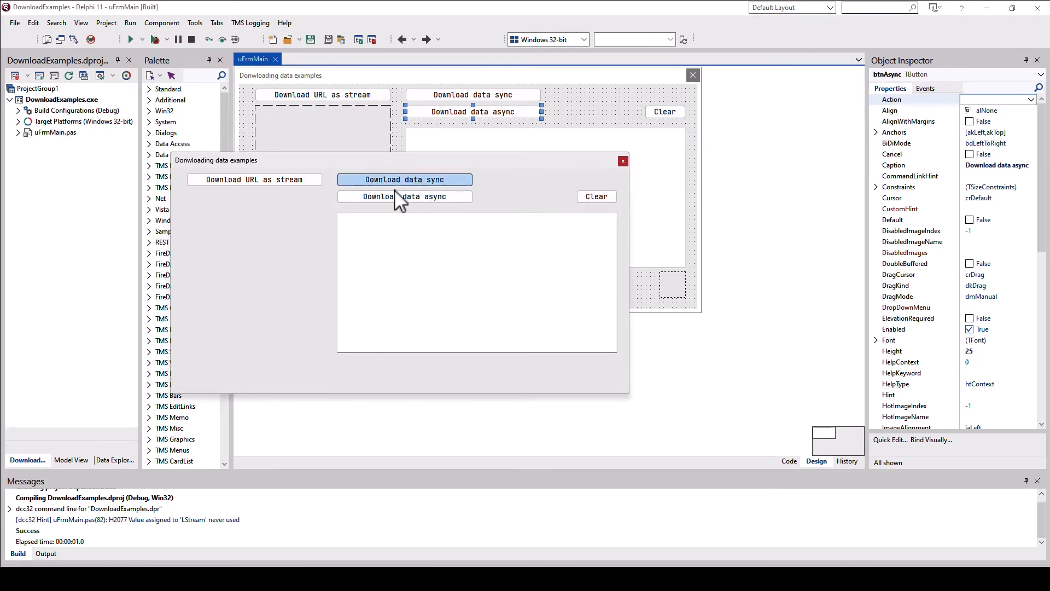
mouse_move(312, 168)
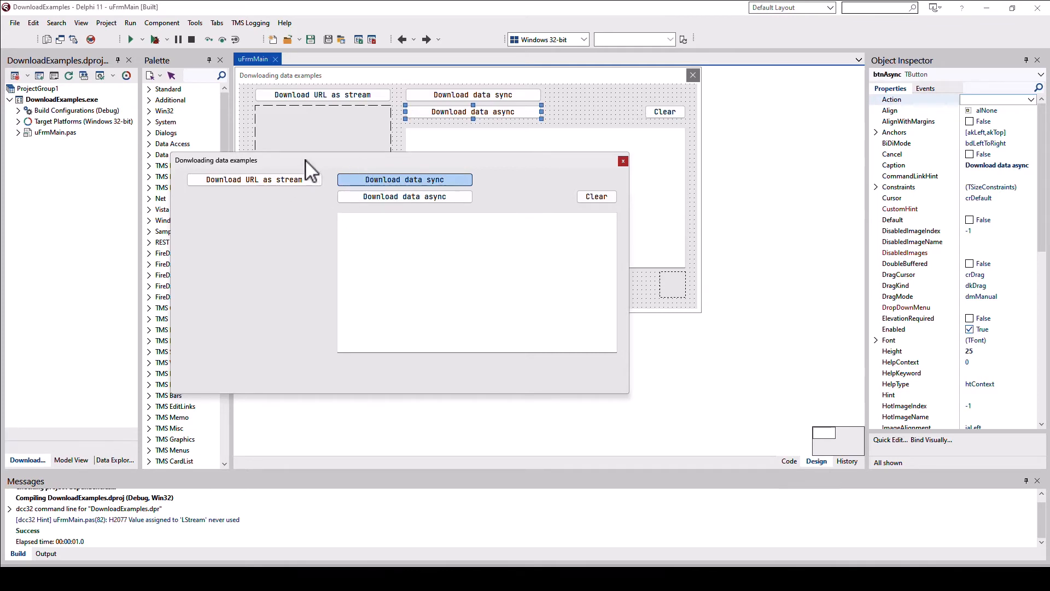
mouse_move(449, 211)
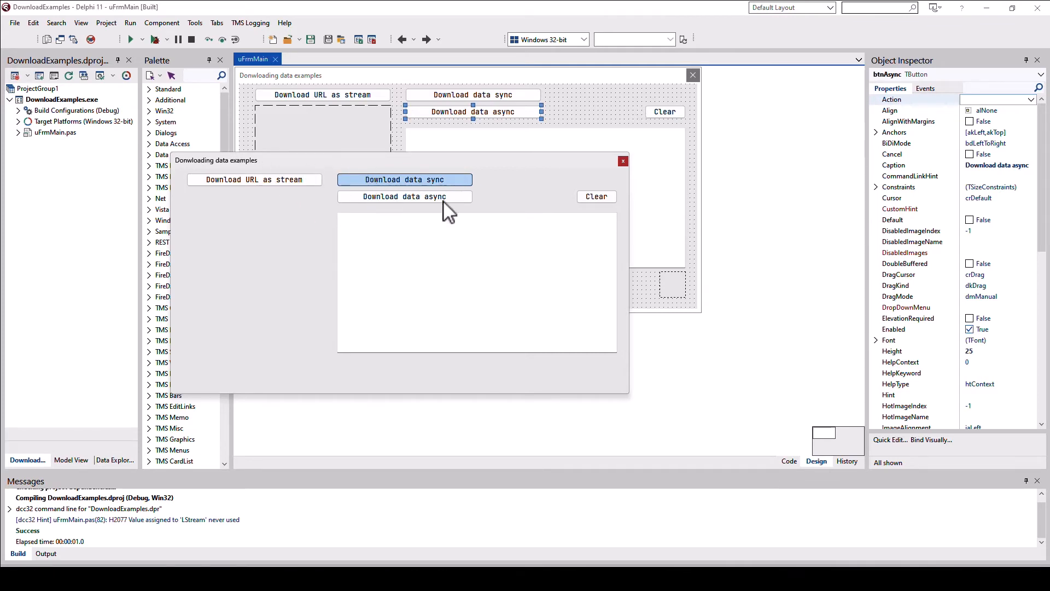
Step: Test the app's response during the sync download of httpbin JSON, then clear the memo
left_click(403, 178)
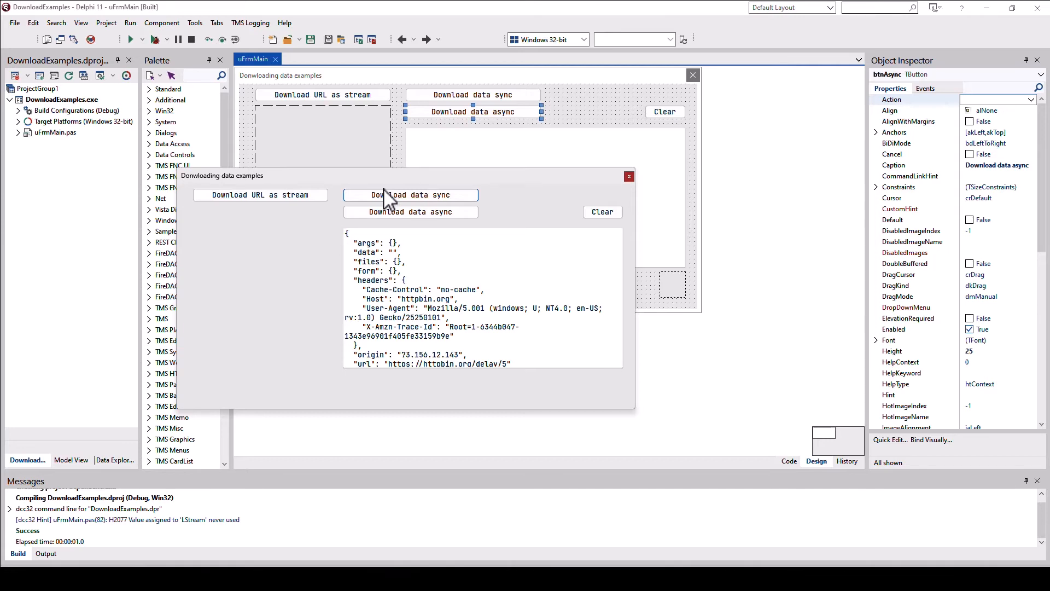
left_click(602, 212)
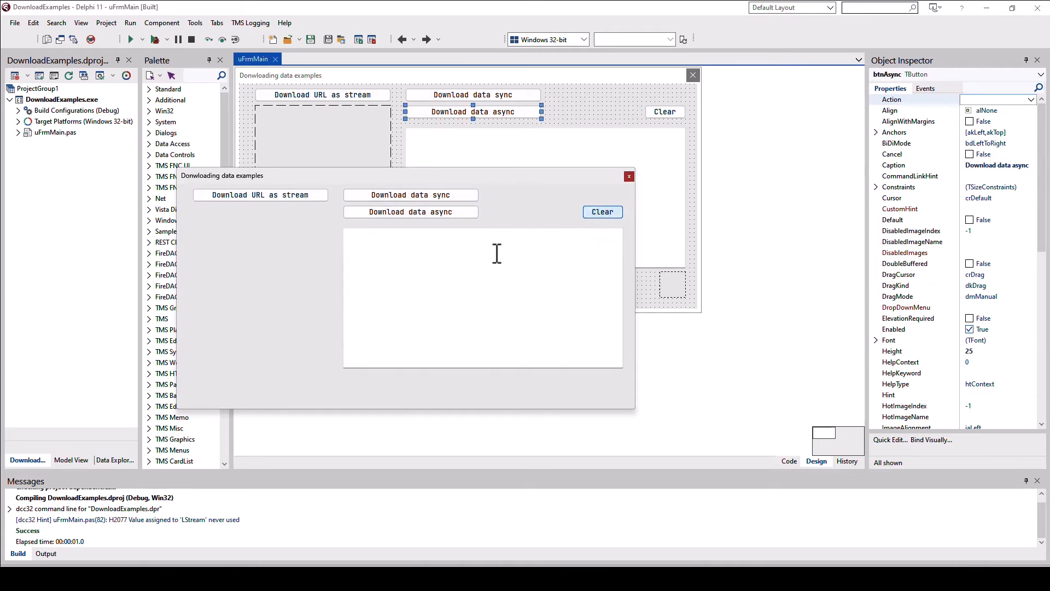
mouse_move(305, 265)
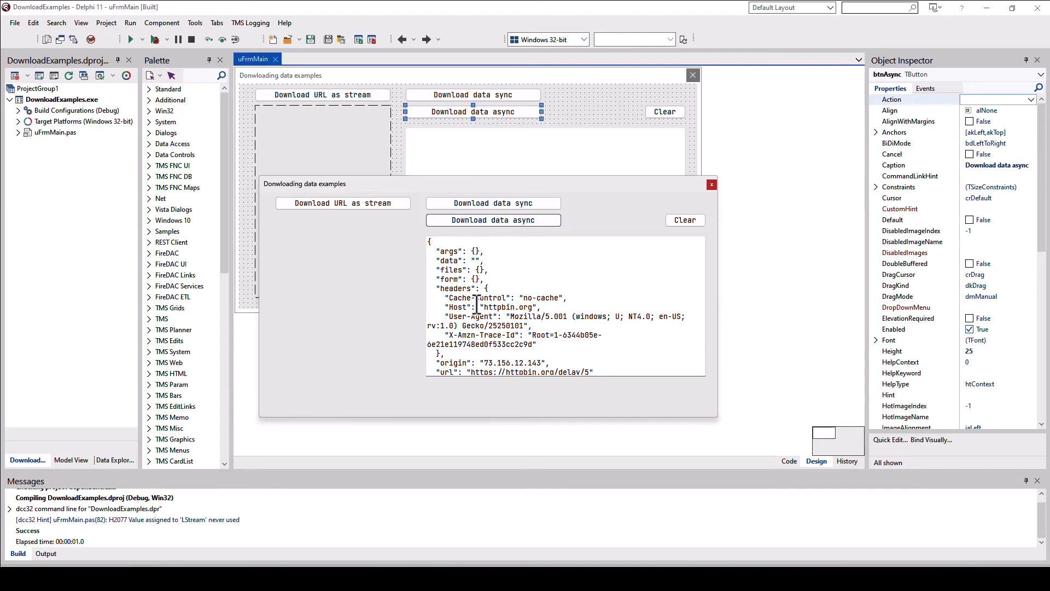
Step: Close the running app after the async download returned the httpbin JSON
left_click(711, 184)
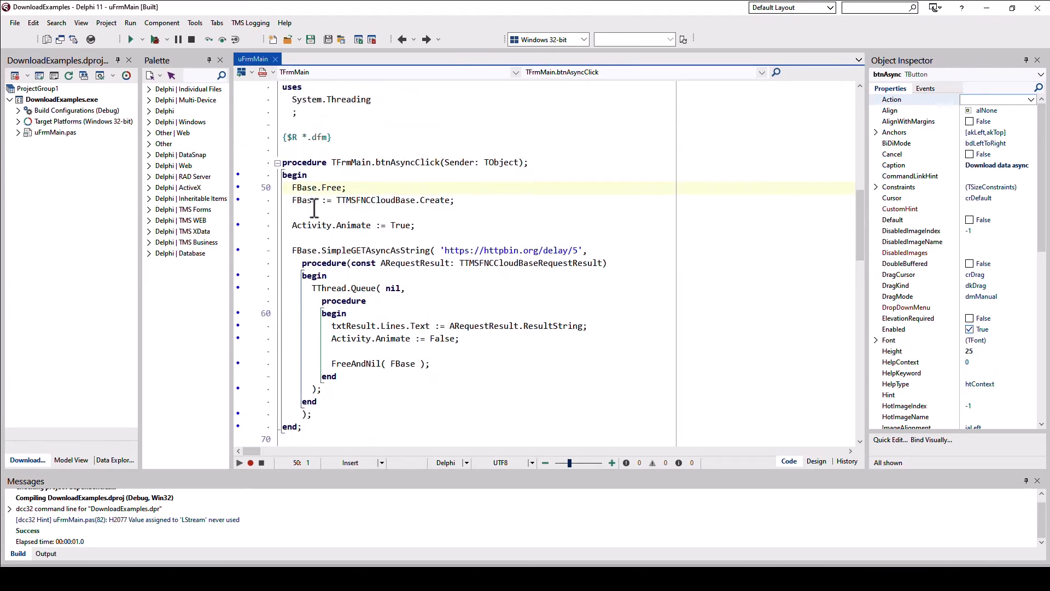
Step: Locate the private FBase field declared as TTMSFNCCloudBase, then return toward btnAsyncClick
double_click(376, 200)
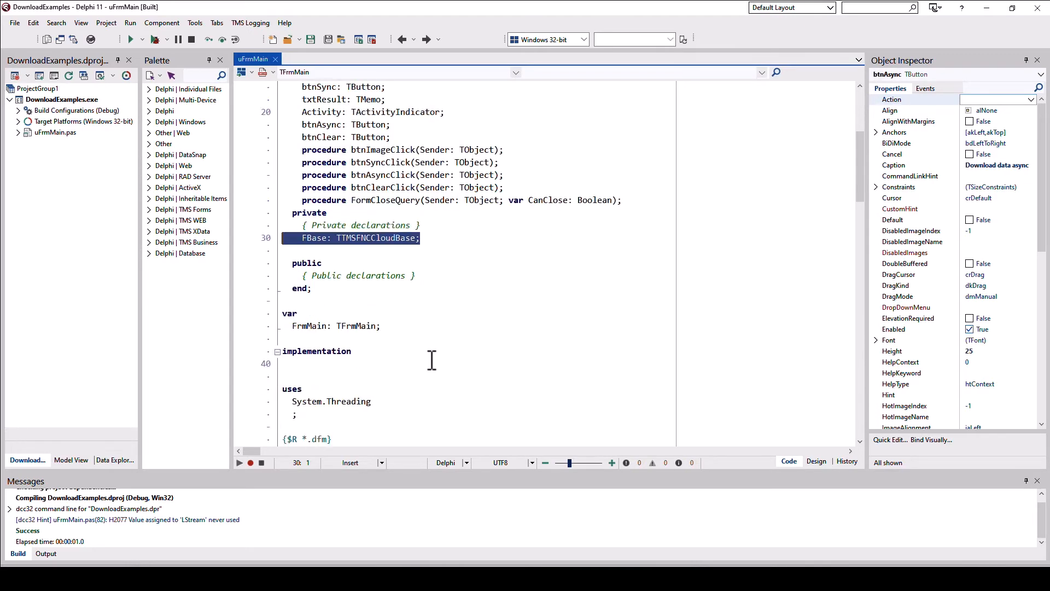
scroll("down", 3)
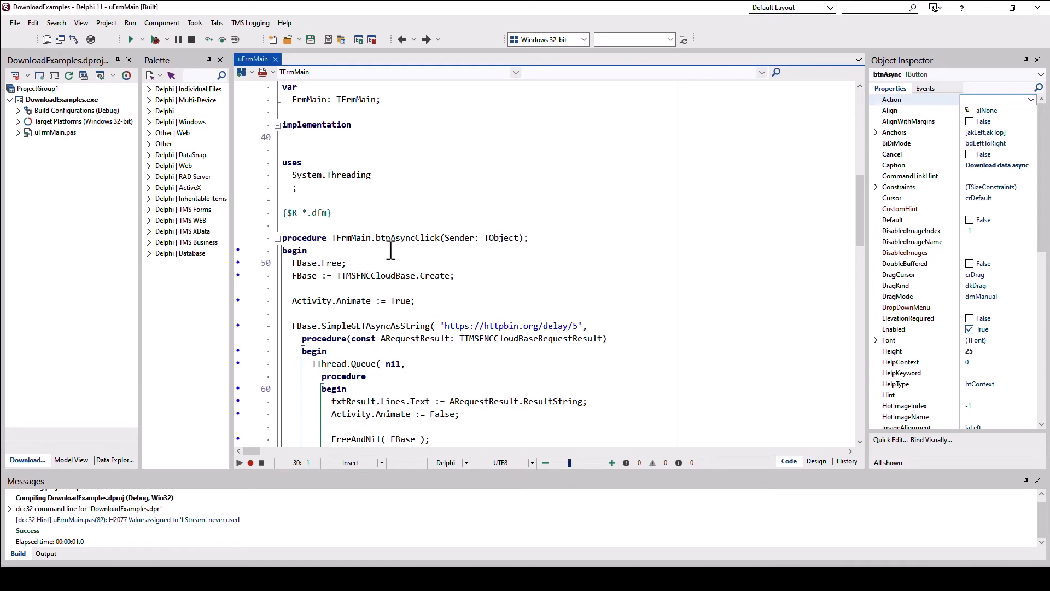
Step: Review the btnAsyncClick handler with its TTMSFNCCloudBase.Create line
left_click(816, 460)
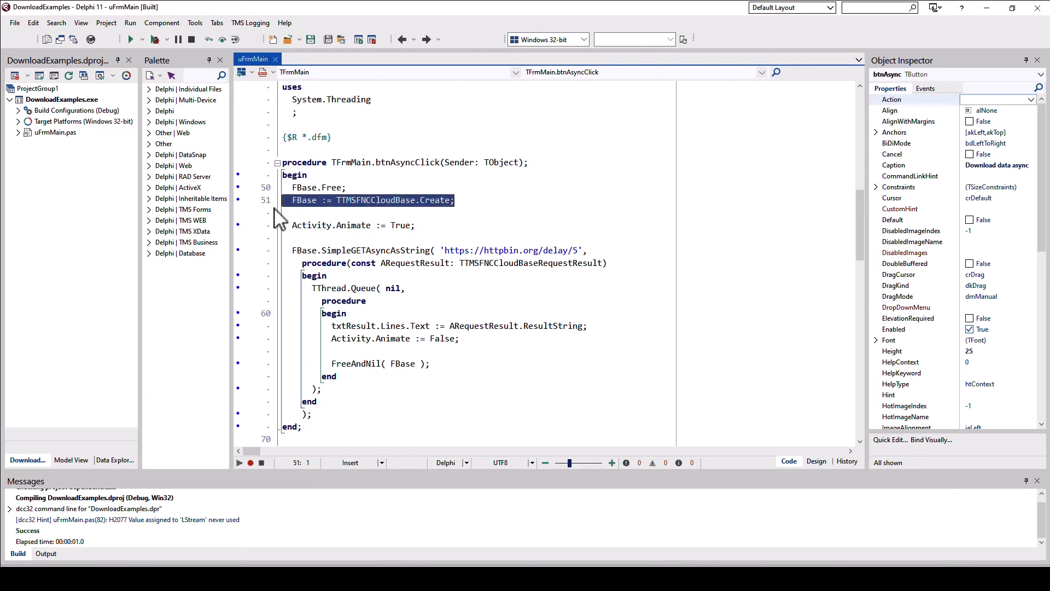
scroll("down", 3)
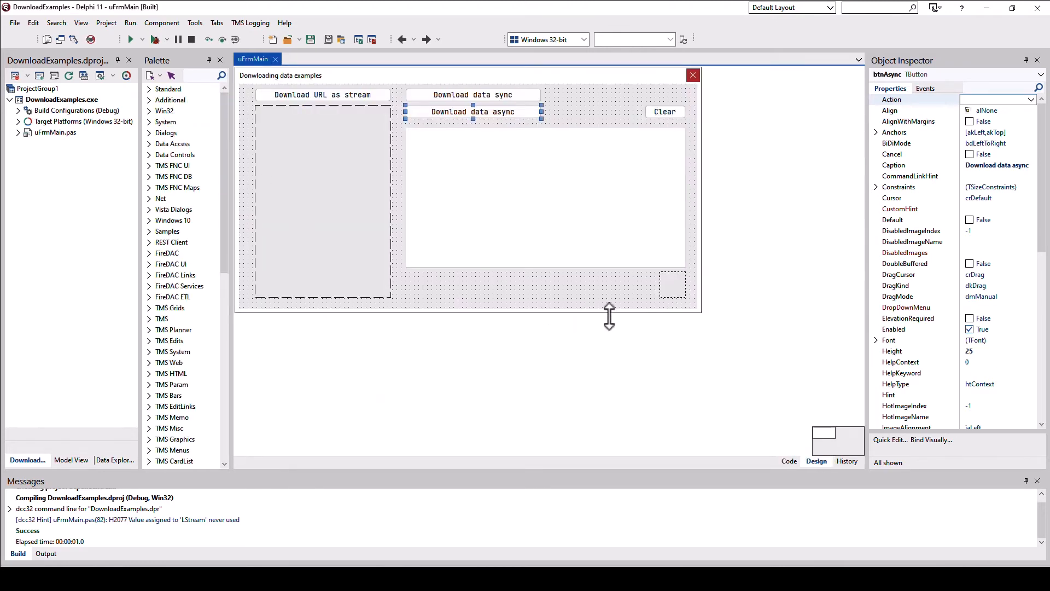
Step: Set the activity indicator's Animate to True, try altSectorRing, restore altMomentumDots, and inspect its size
left_click(669, 281)
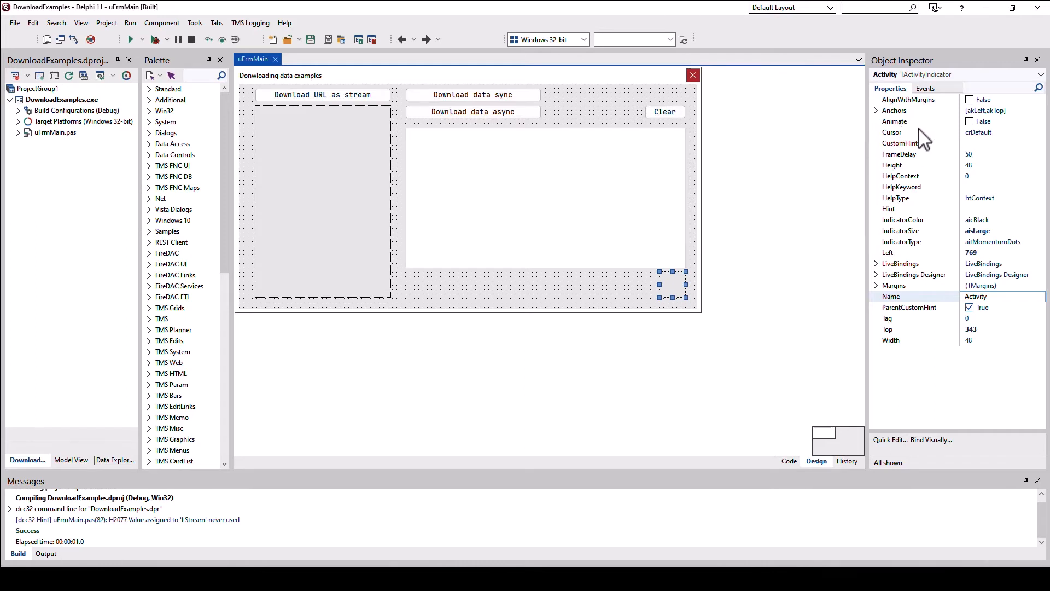
mouse_move(975, 134)
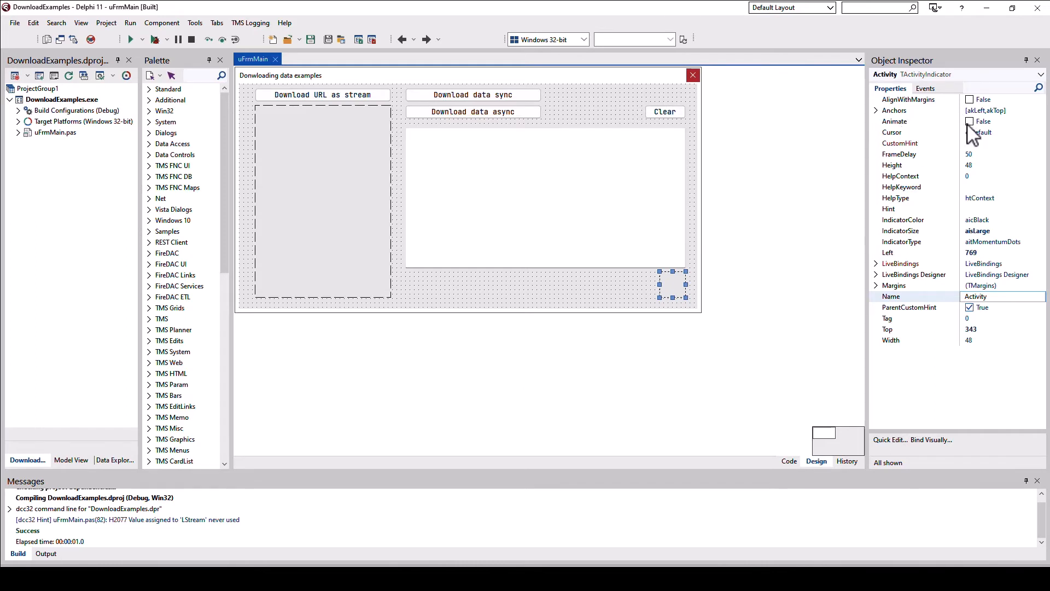
left_click(971, 122)
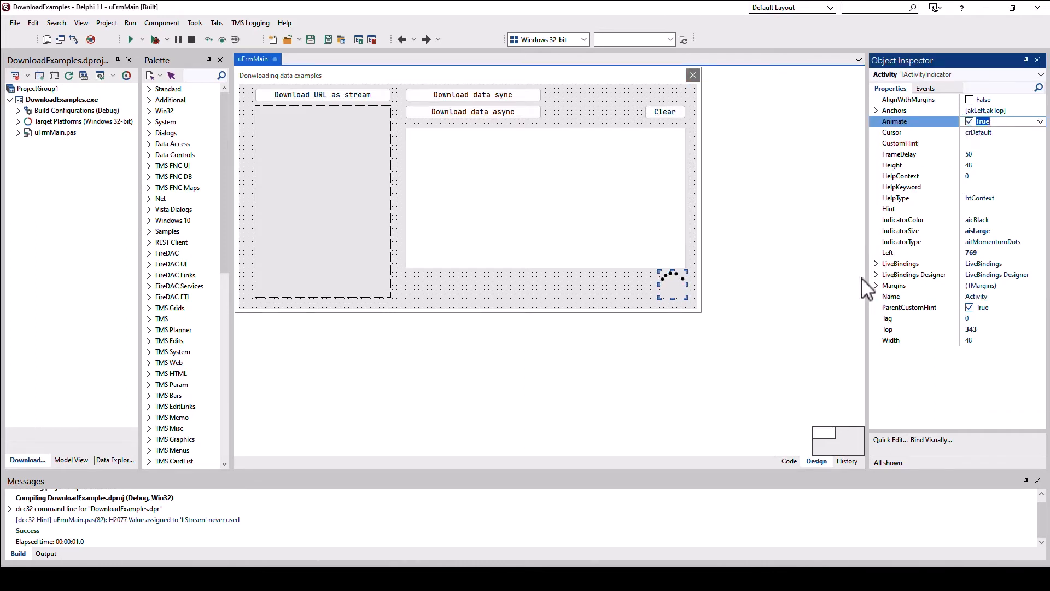
mouse_move(928, 253)
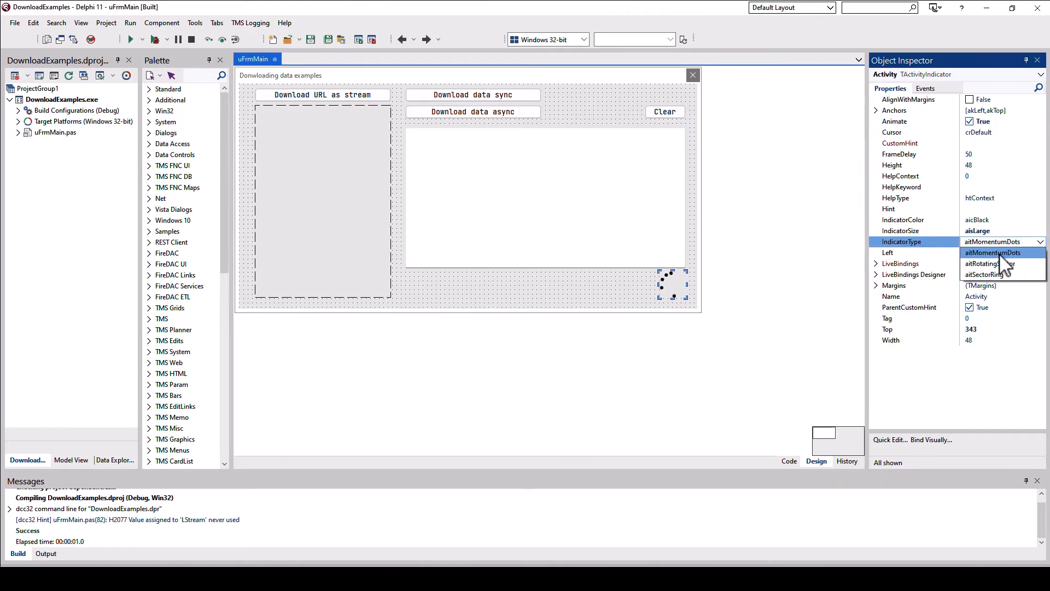
left_click(992, 264)
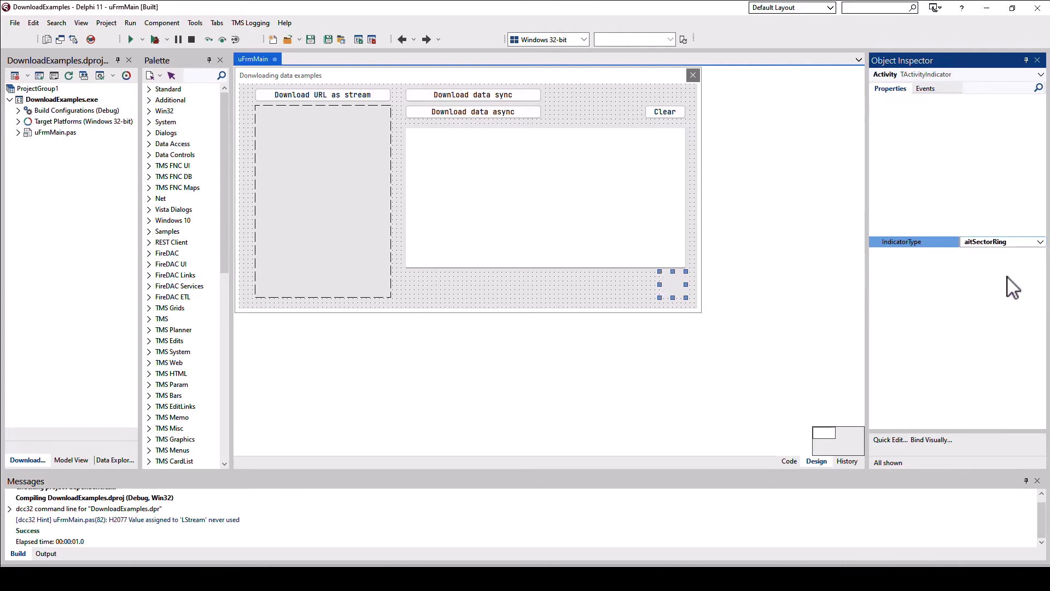
left_click(1043, 242)
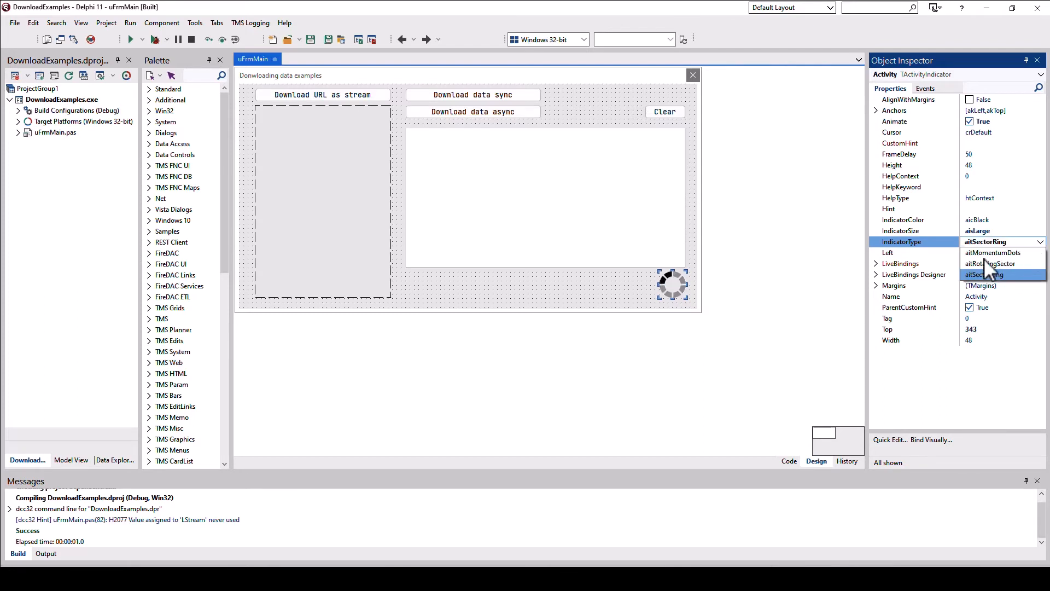
left_click(992, 252)
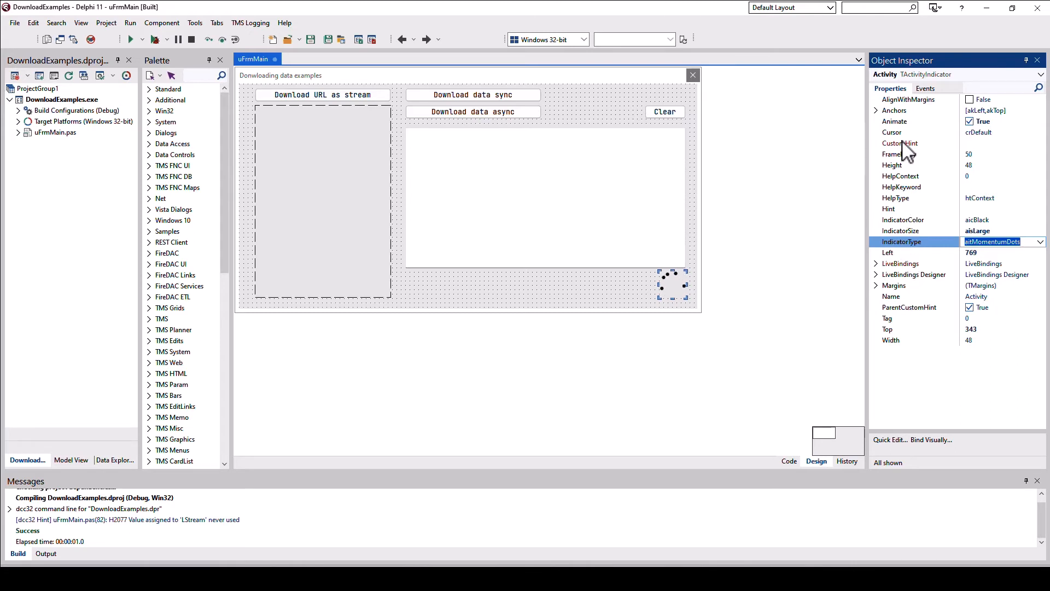
mouse_move(901, 148)
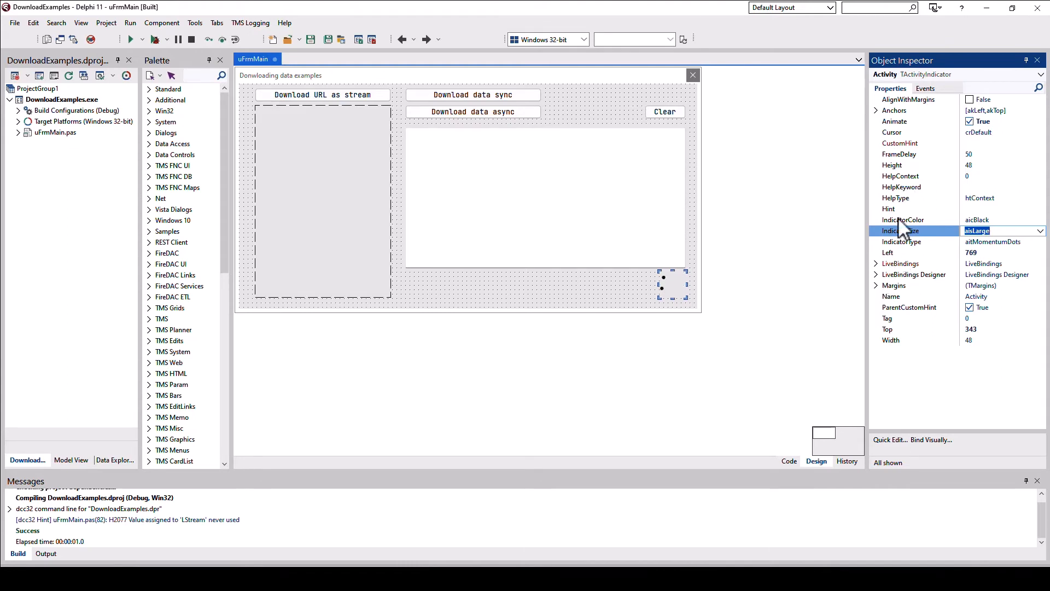
left_click(897, 121)
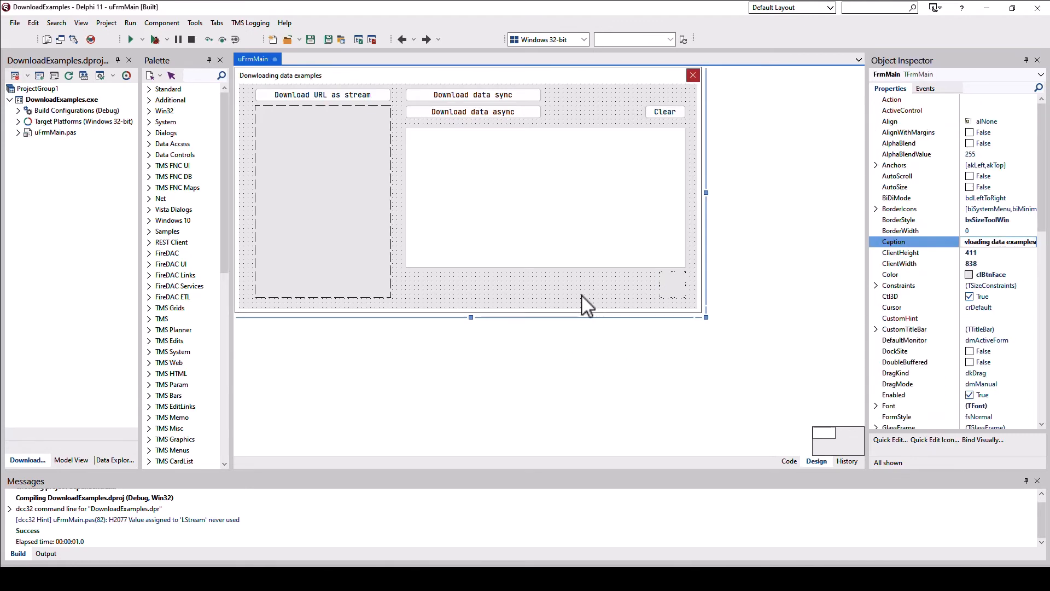
Step: Show btnAsyncClick and briefly edit the httpbin delay seconds, leaving the URL at delay/5
left_click(671, 285)
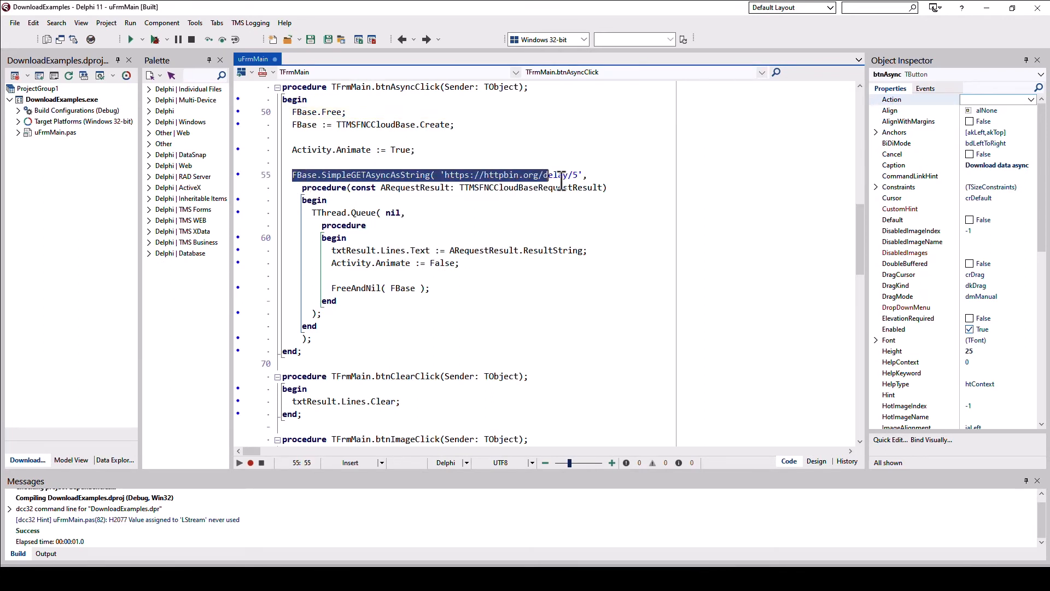
left_click(395, 187)
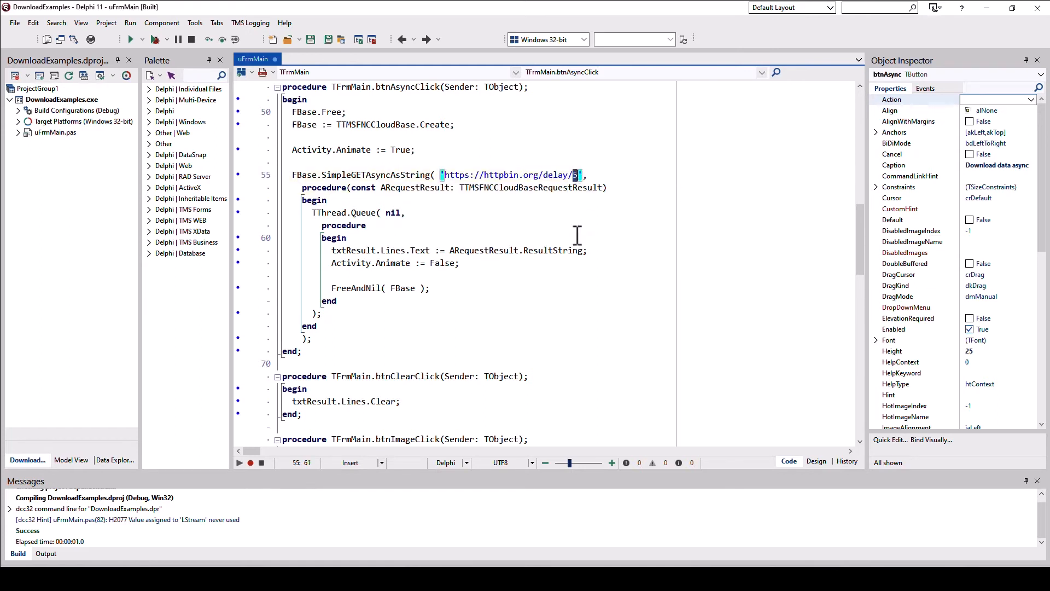
type("1")
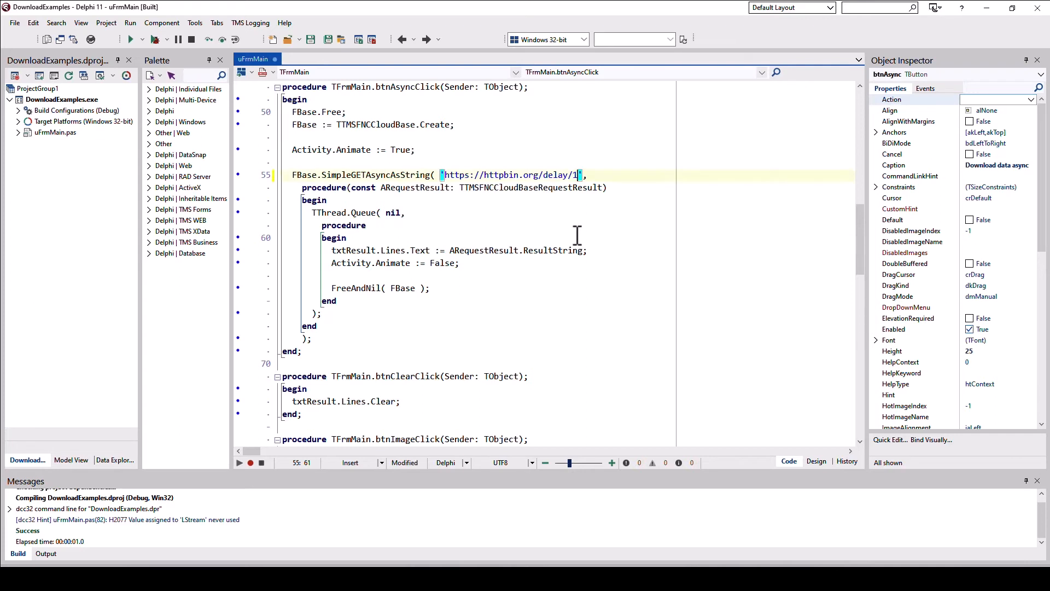
key("Backspace")
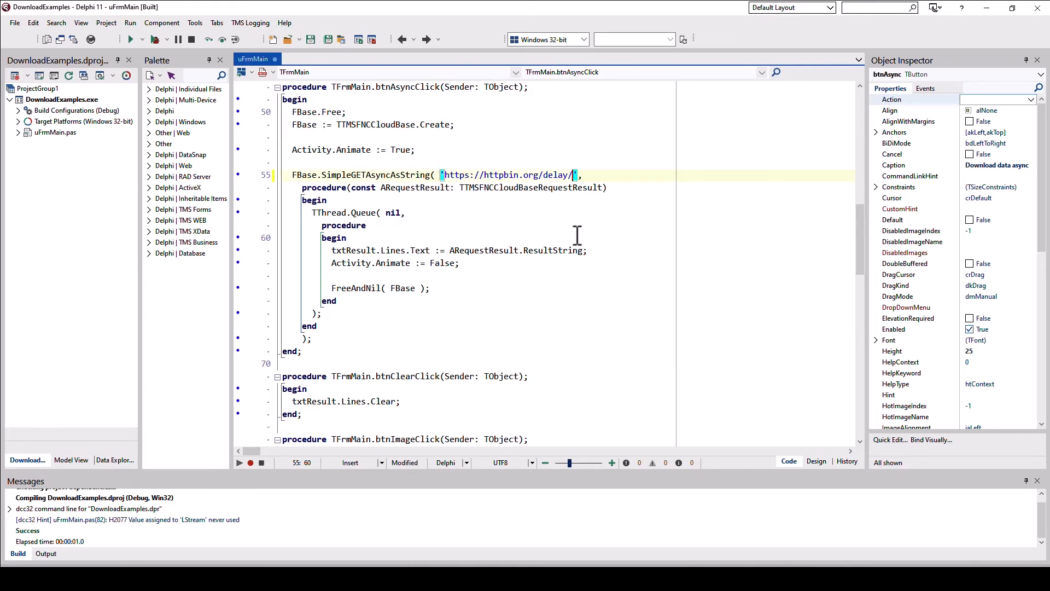
type("5")
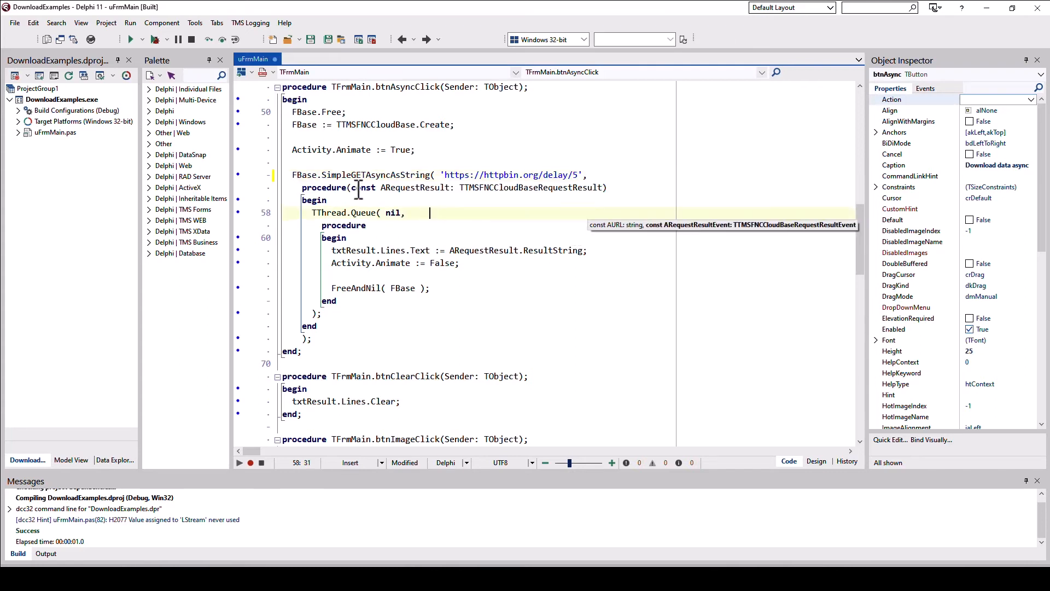
double_click(414, 187)
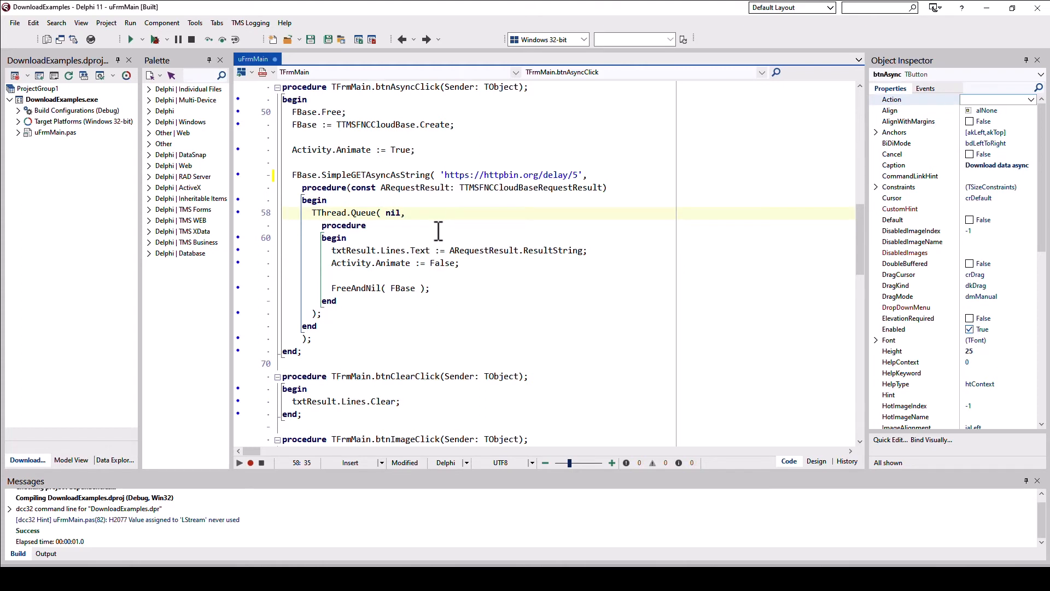
left_click(449, 213)
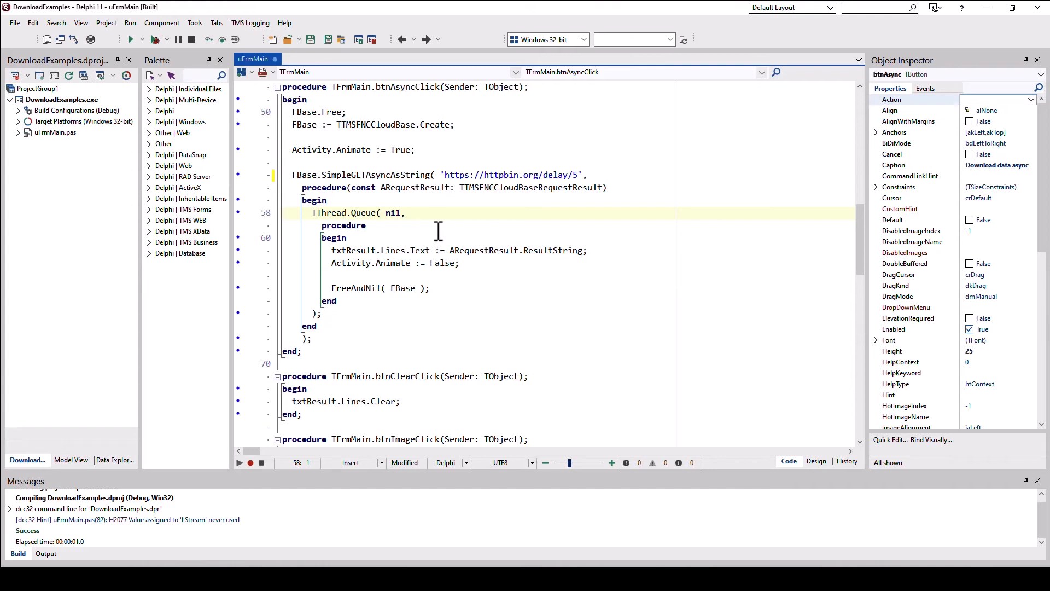
left_click(344, 226)
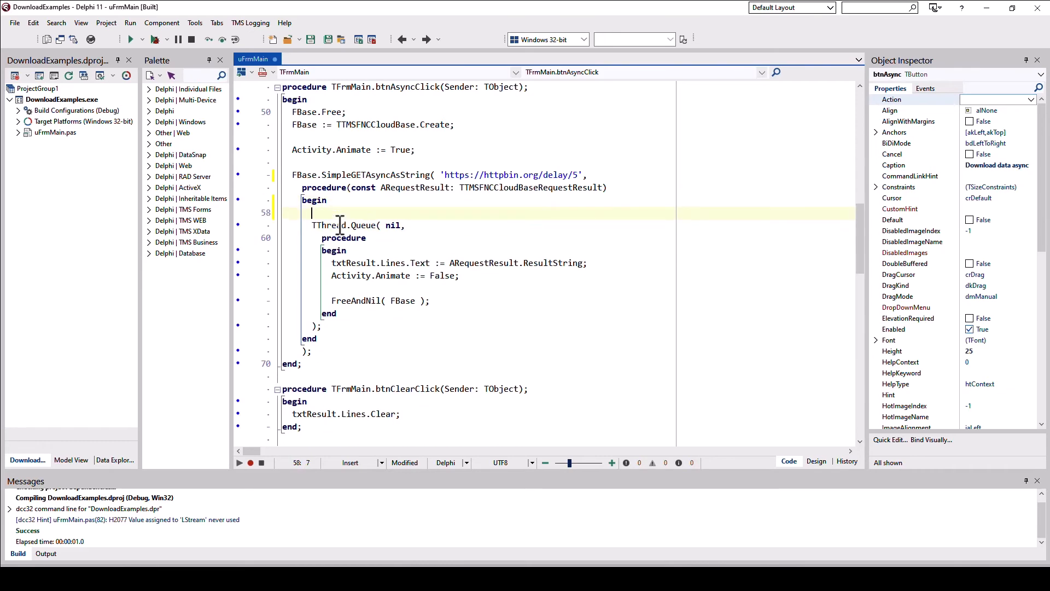
type("TThread")
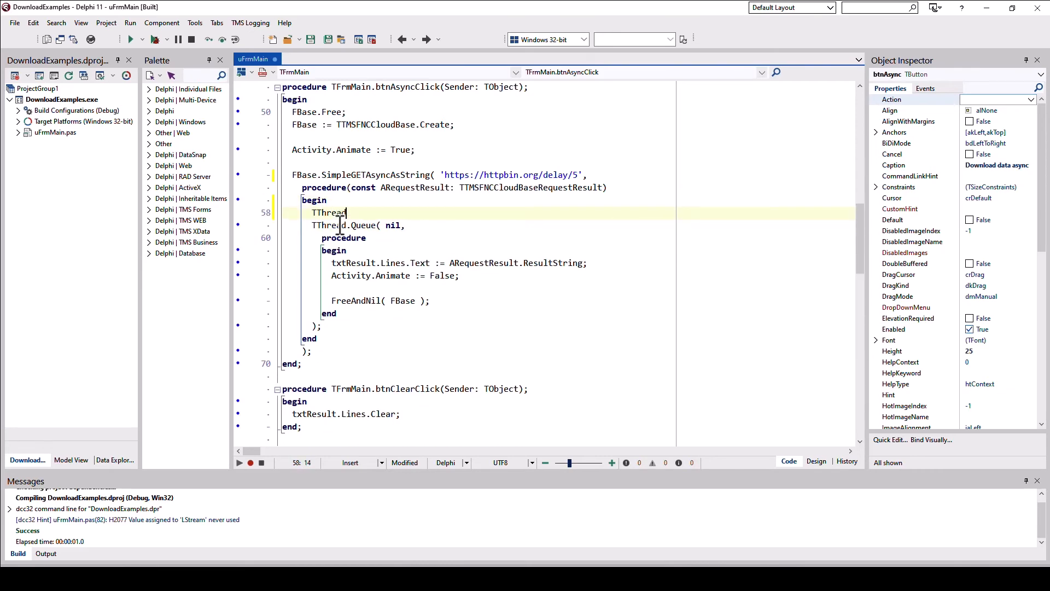
type("Queue( nil,")
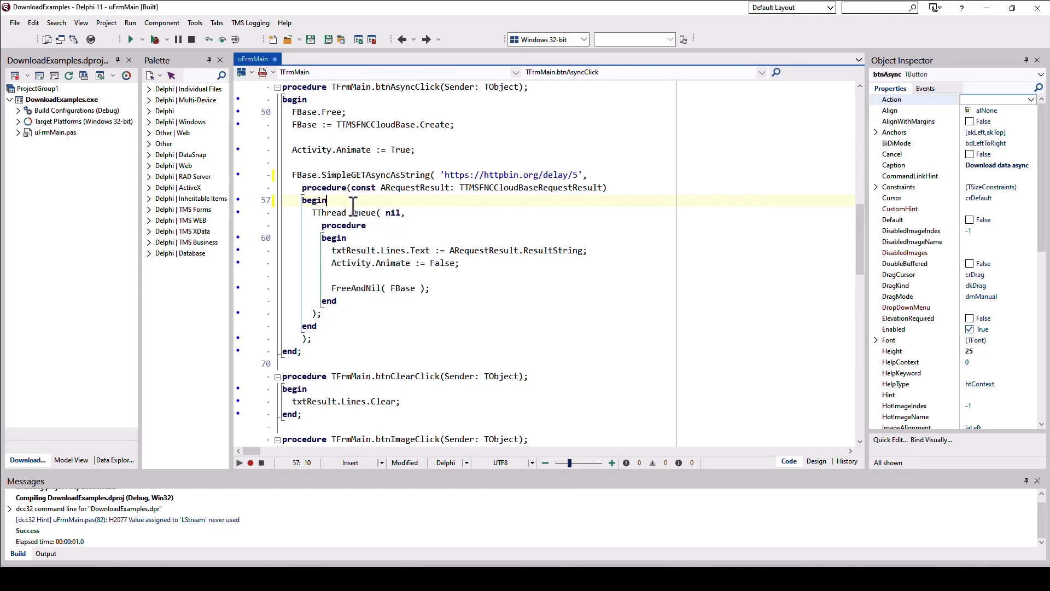
left_click_drag(314, 200, 365, 301)
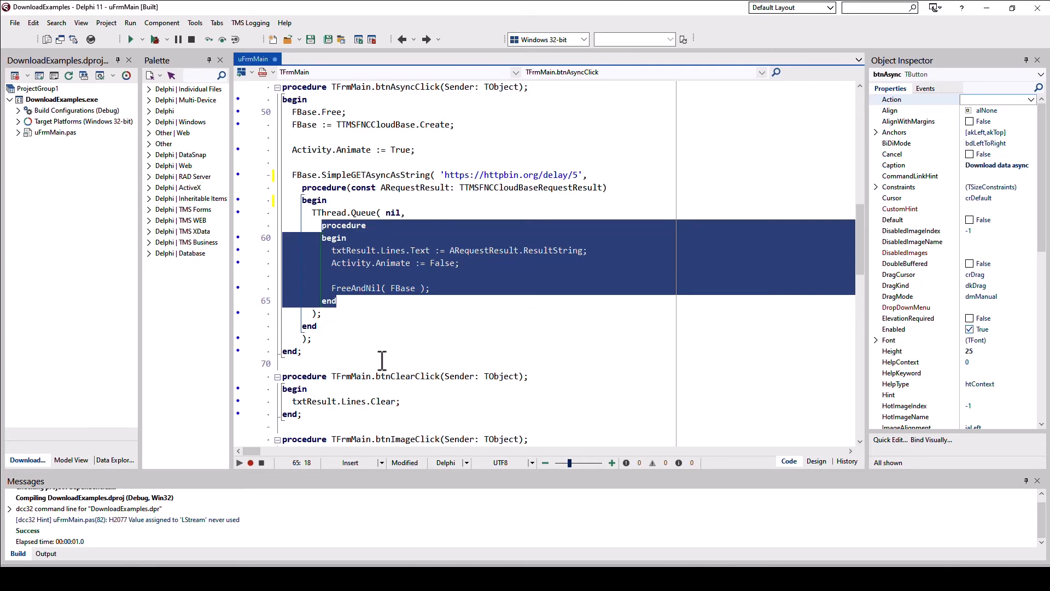
left_click(385, 338)
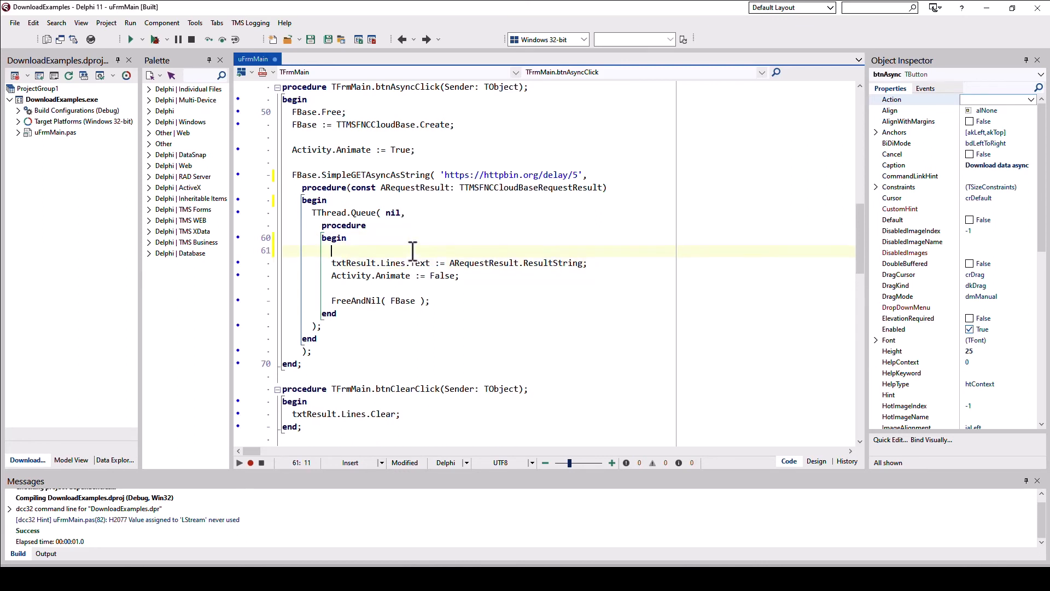
type("AResuklt")
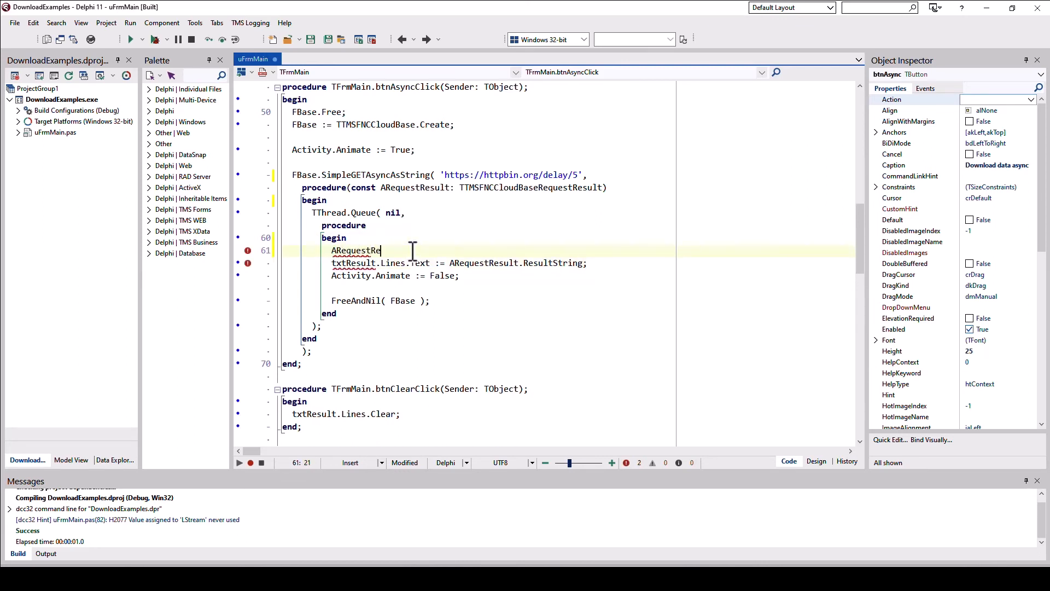
type(".")
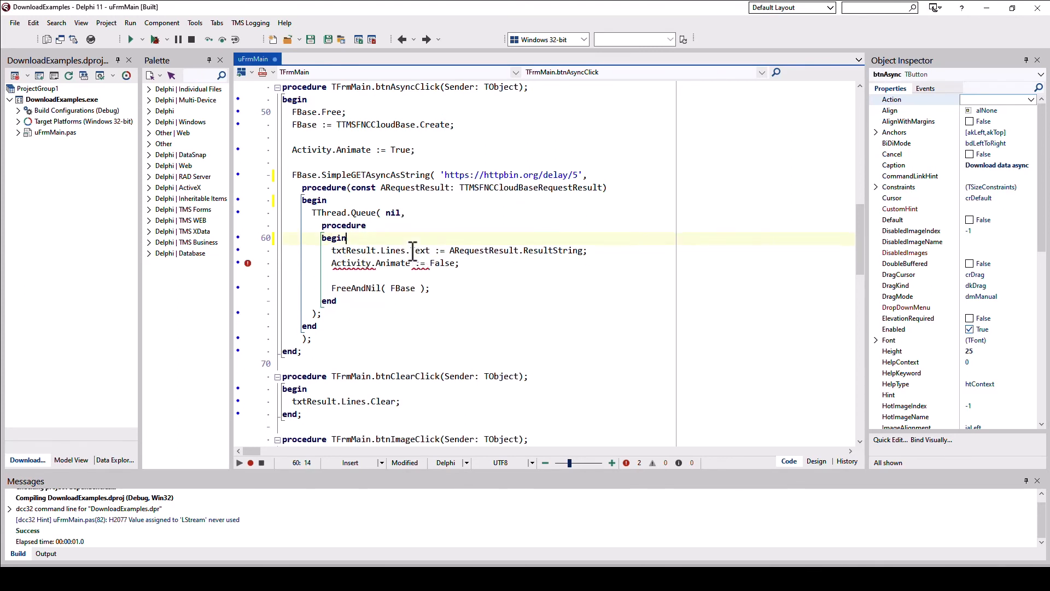
double_click(419, 249)
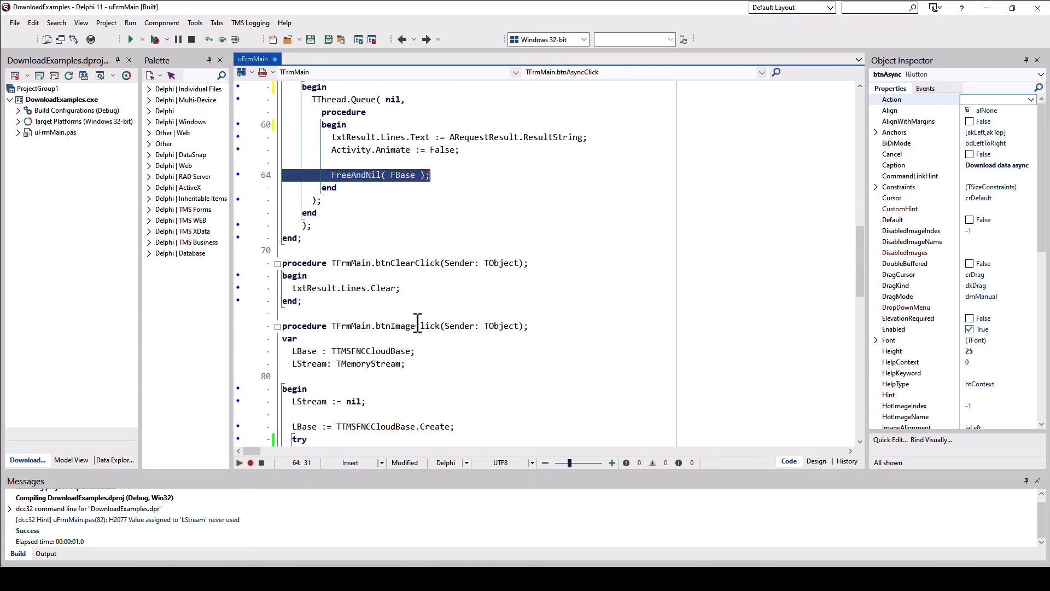
Step: From the form's Events list, view FormCloseQuery setting CanClose := not Assigned(FBase), then return to Design
left_click(816, 461)
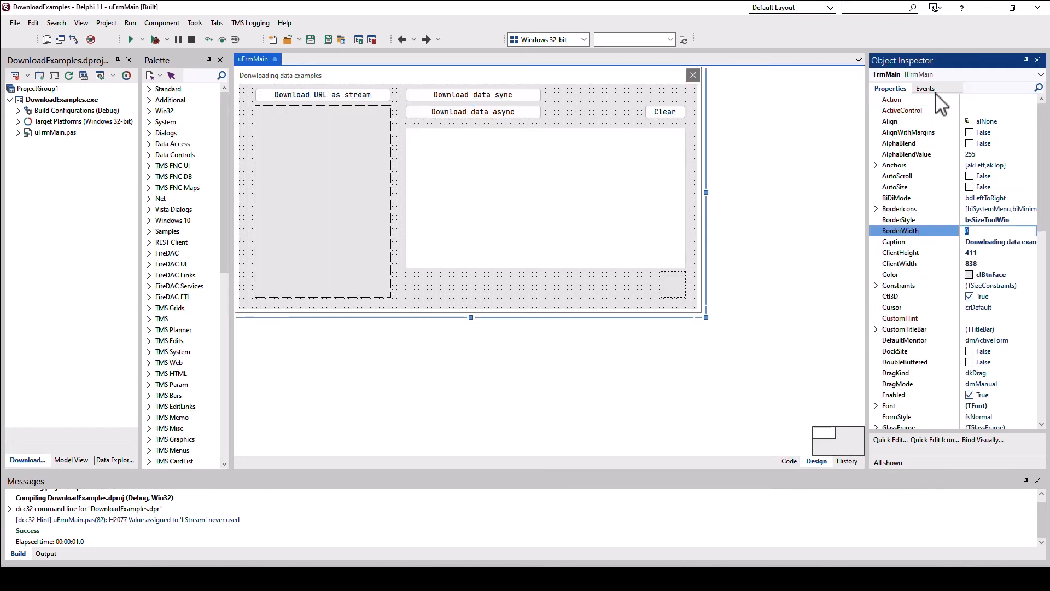
left_click(926, 88)
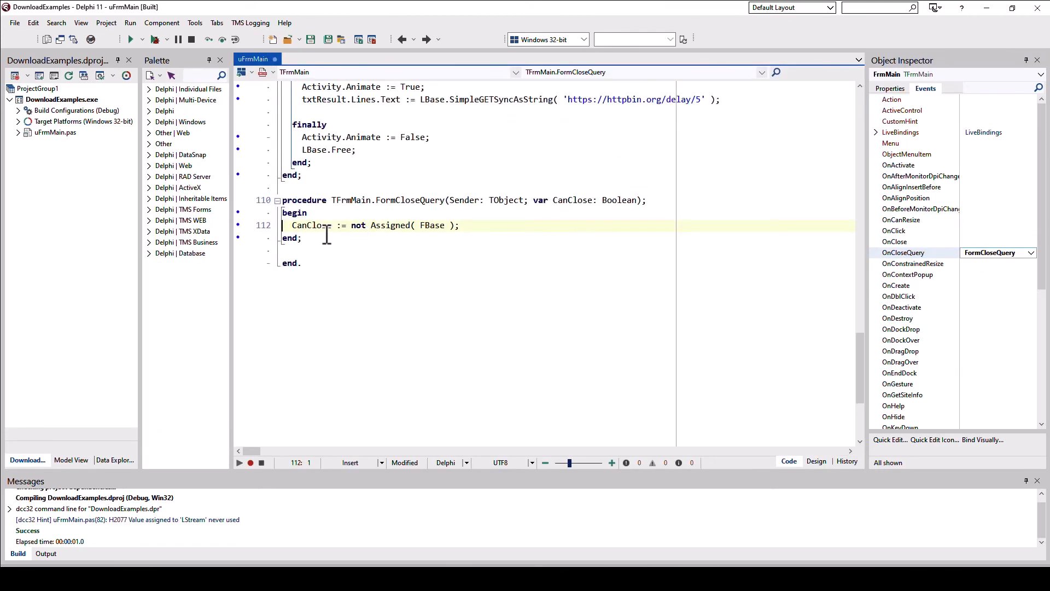
double_click(433, 225)
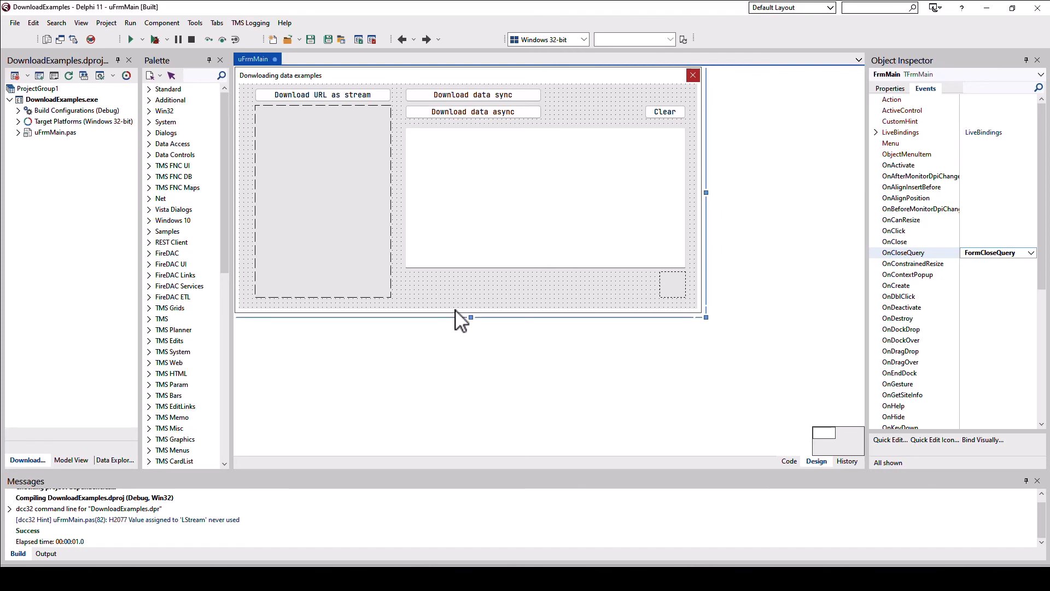
left_click(789, 464)
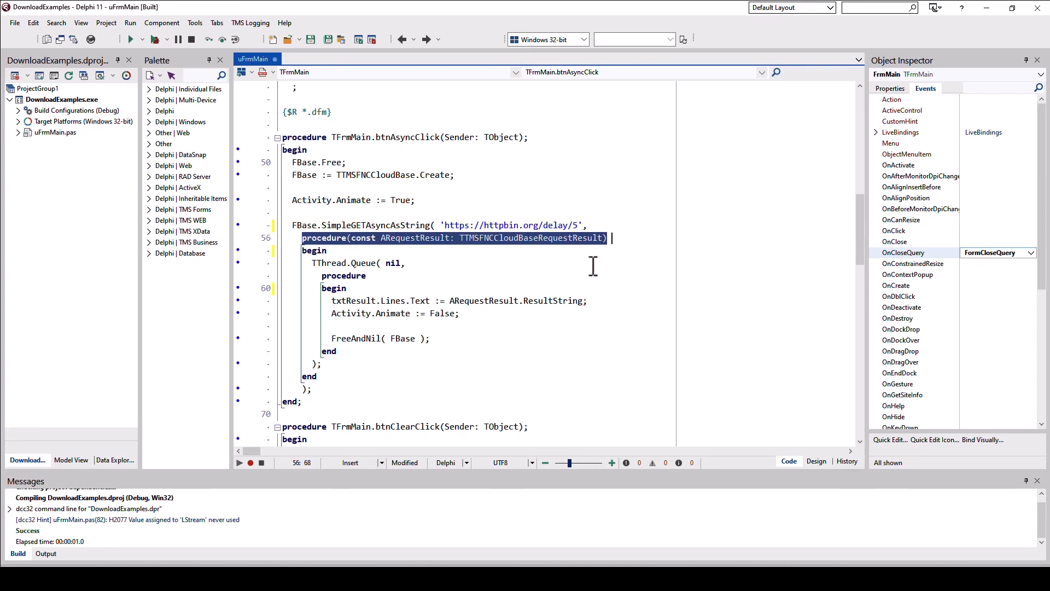
mouse_move(565, 279)
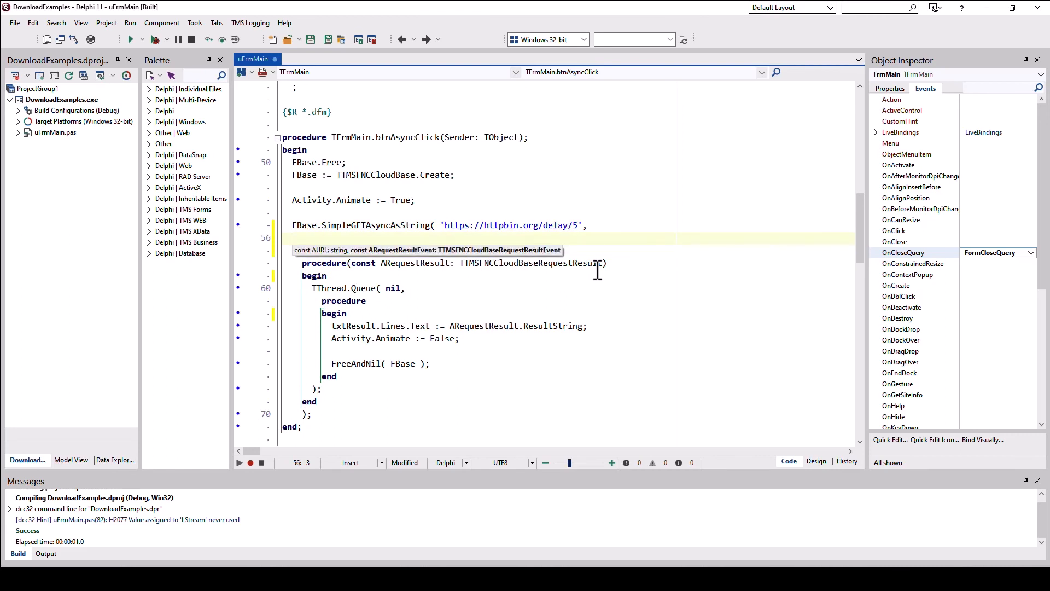
mouse_move(440, 267)
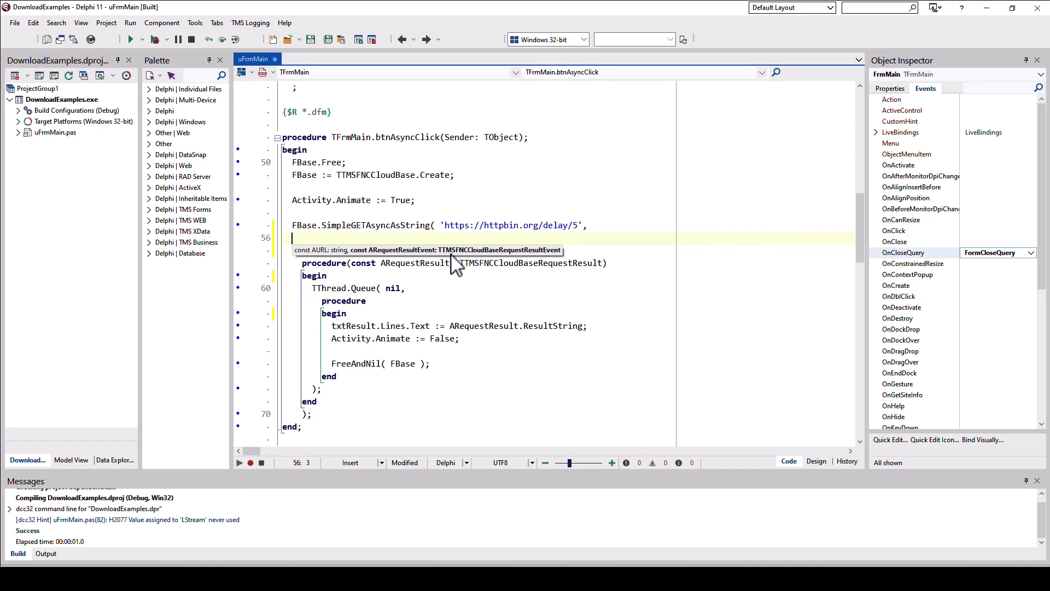
mouse_move(536, 262)
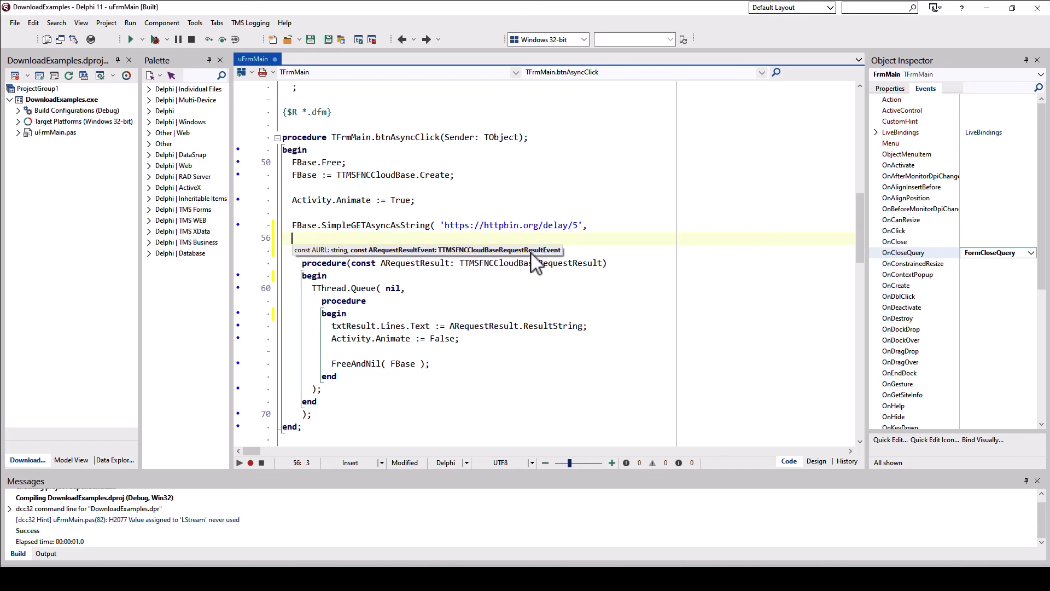
mouse_move(584, 237)
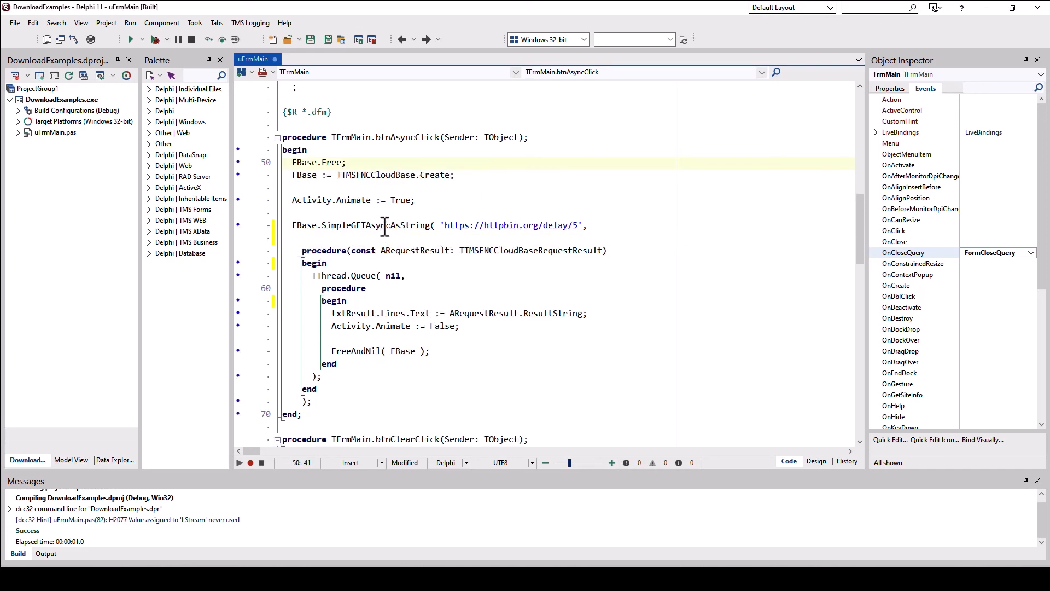
Step: Jump to the declarations of SimpleGETAsyncAsString and TTMSFNCCloudBaseRequestResultEvent in VCL.TMSFNCCloudBase, then return to uFrmMain
right_click(384, 226)
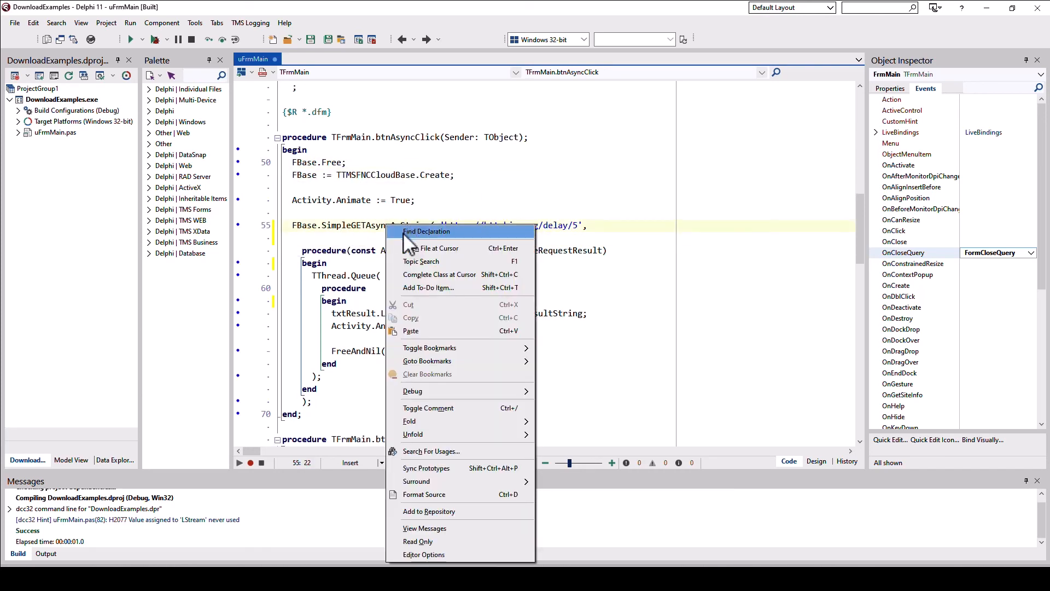
left_click(428, 231)
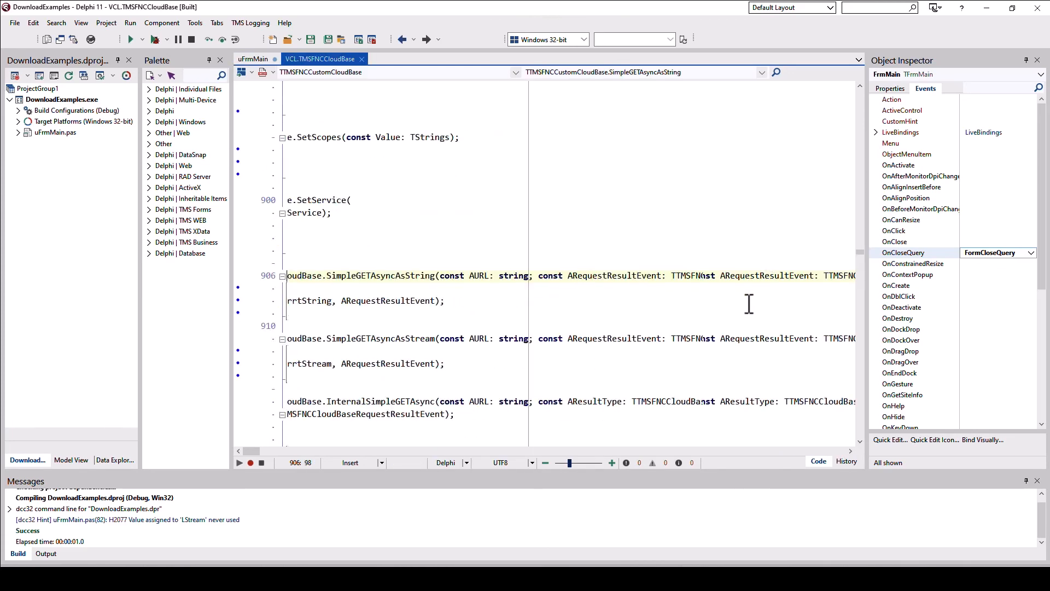
right_click(748, 303)
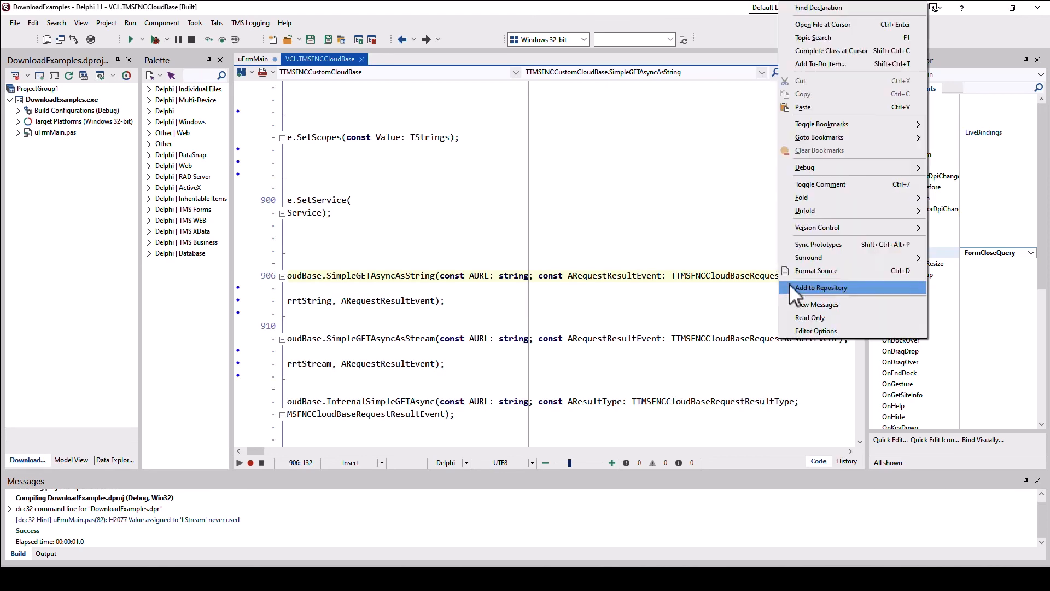
left_click(819, 7)
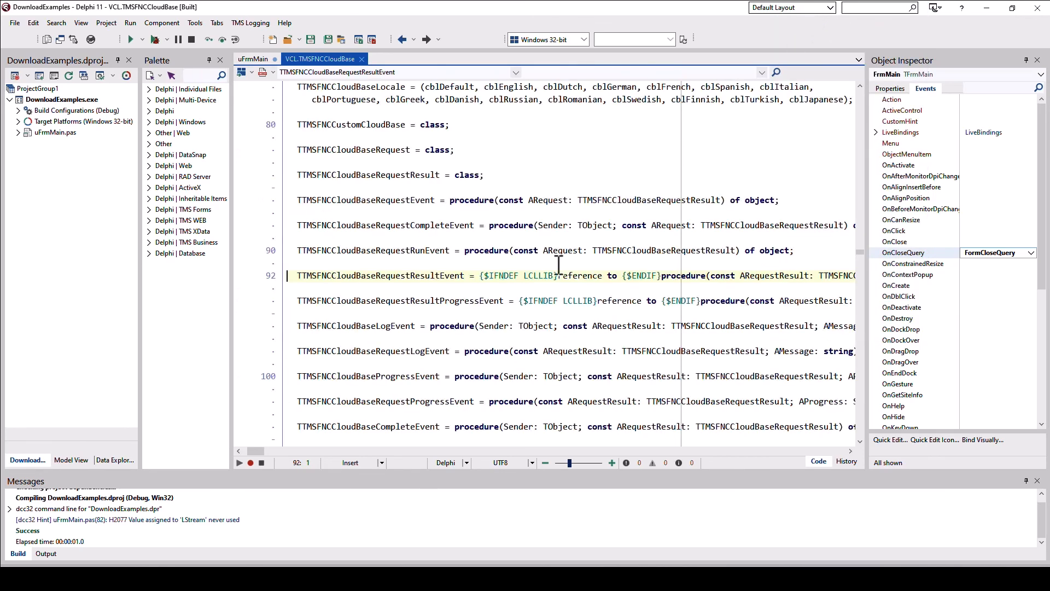
left_click(660, 275)
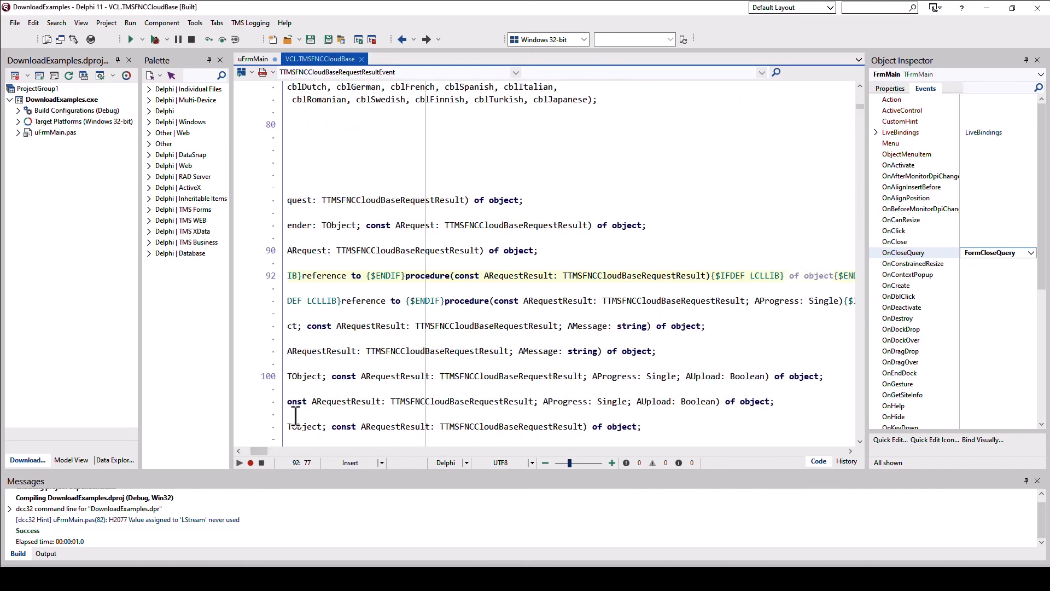
left_click(408, 300)
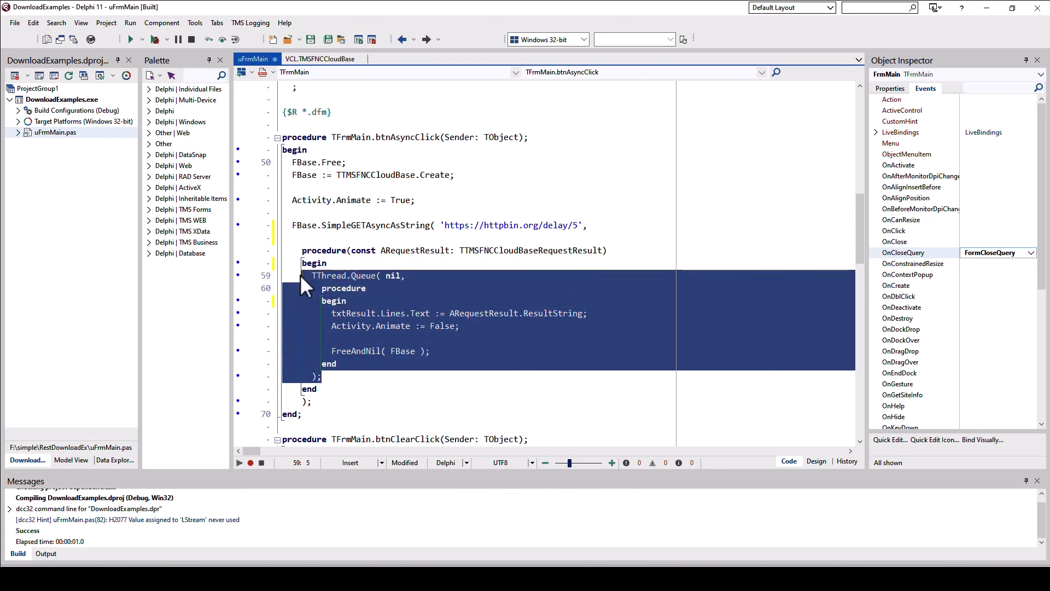
mouse_move(359, 299)
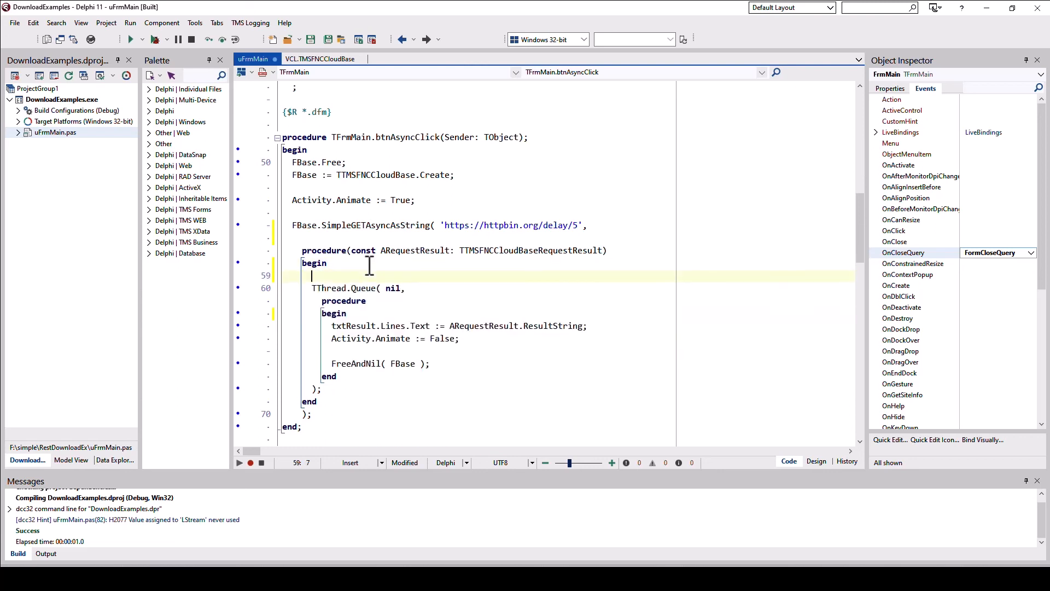
Step: Enter a throwaway 'TTH' in btnAsyncClick and return to the form's design view
type("TTH")
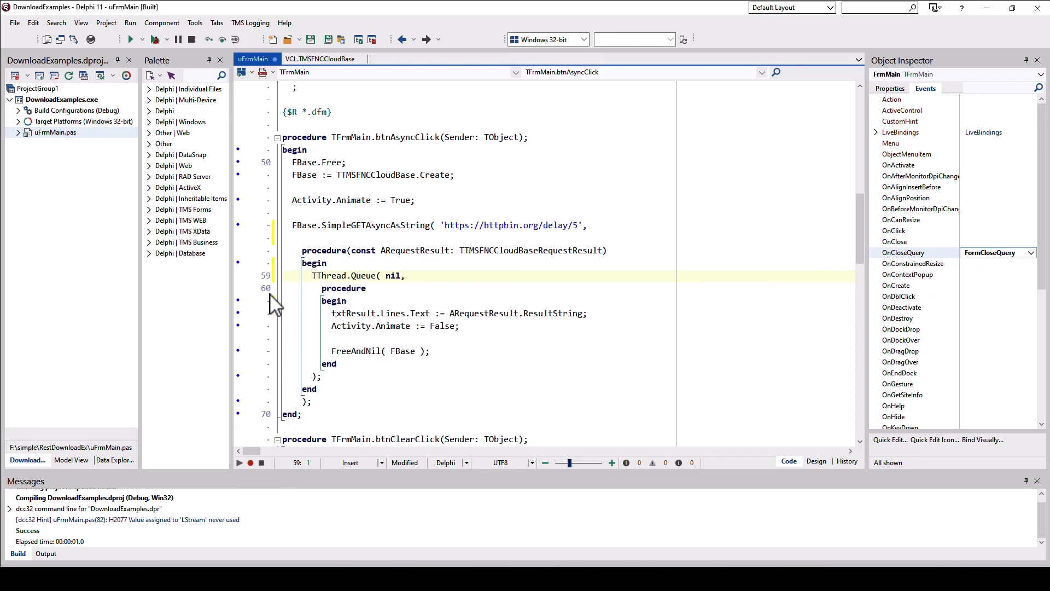
left_click(284, 276)
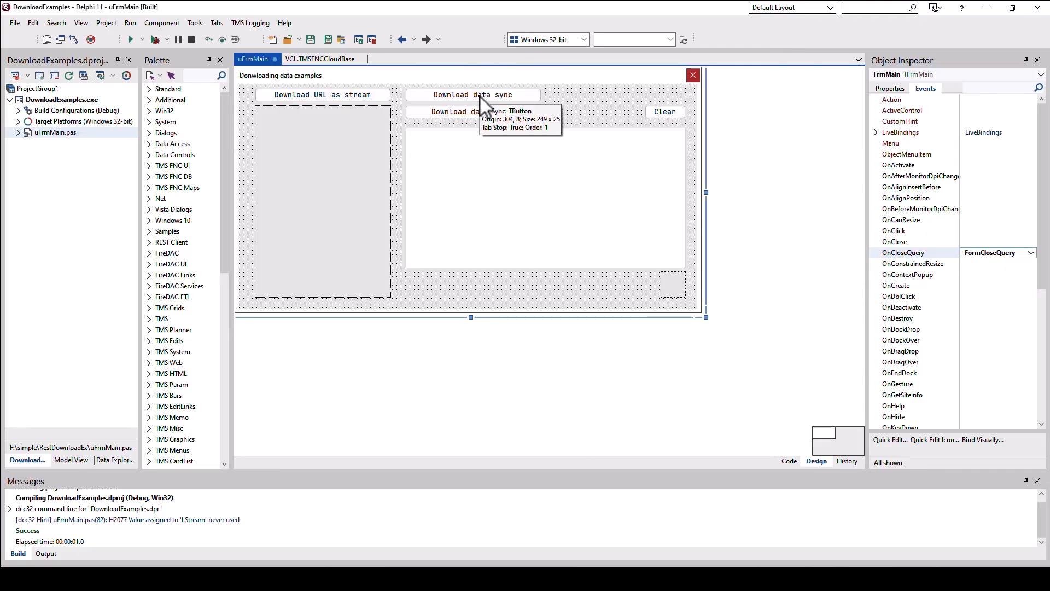
Step: Show btnSyncClick from the Download data sync button and highlight Activity.Animate := False
double_click(473, 94)
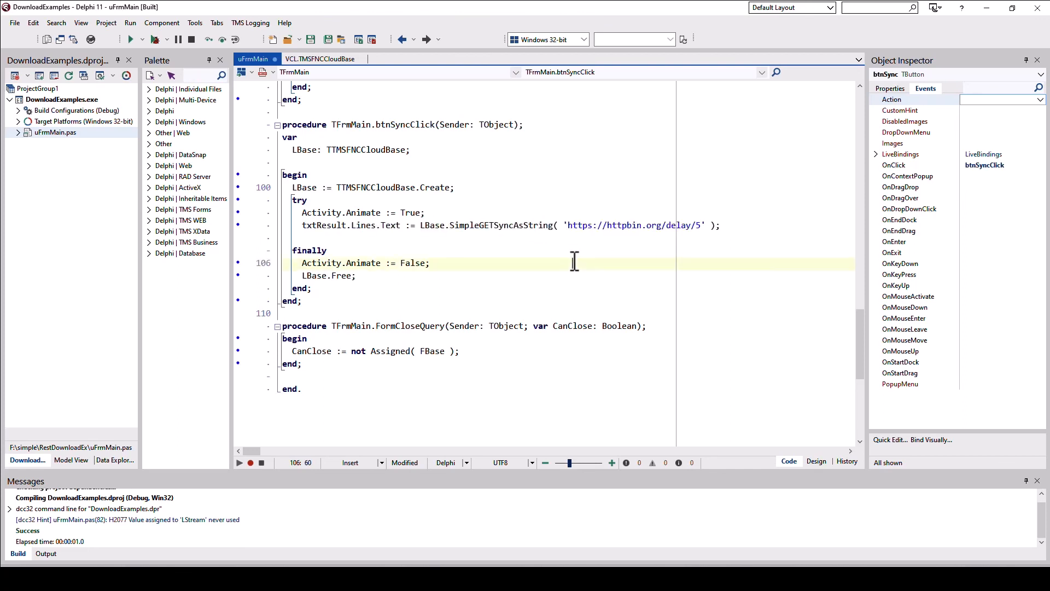
double_click(502, 226)
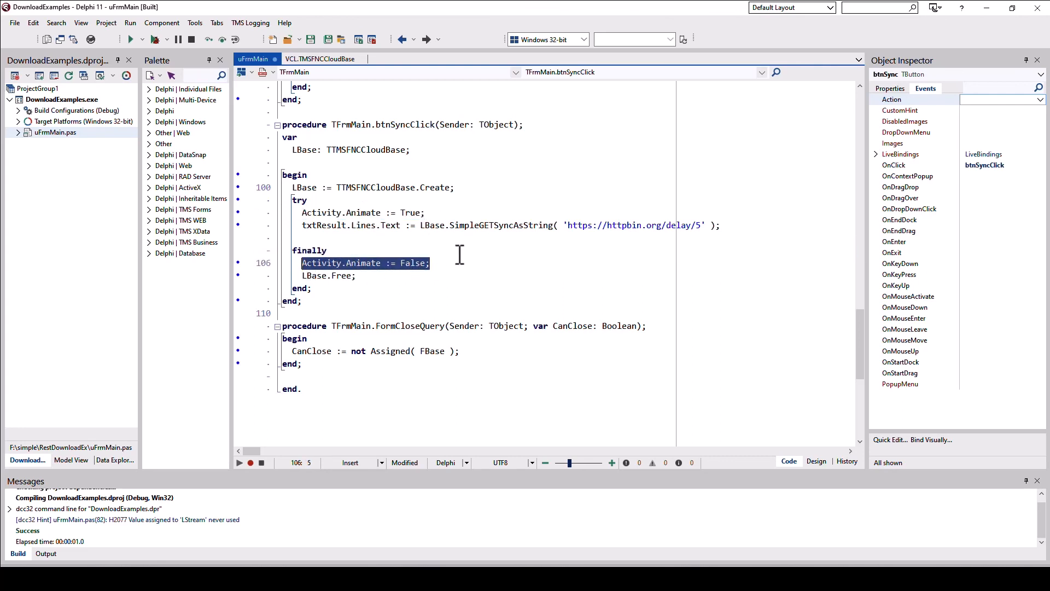
mouse_move(314, 230)
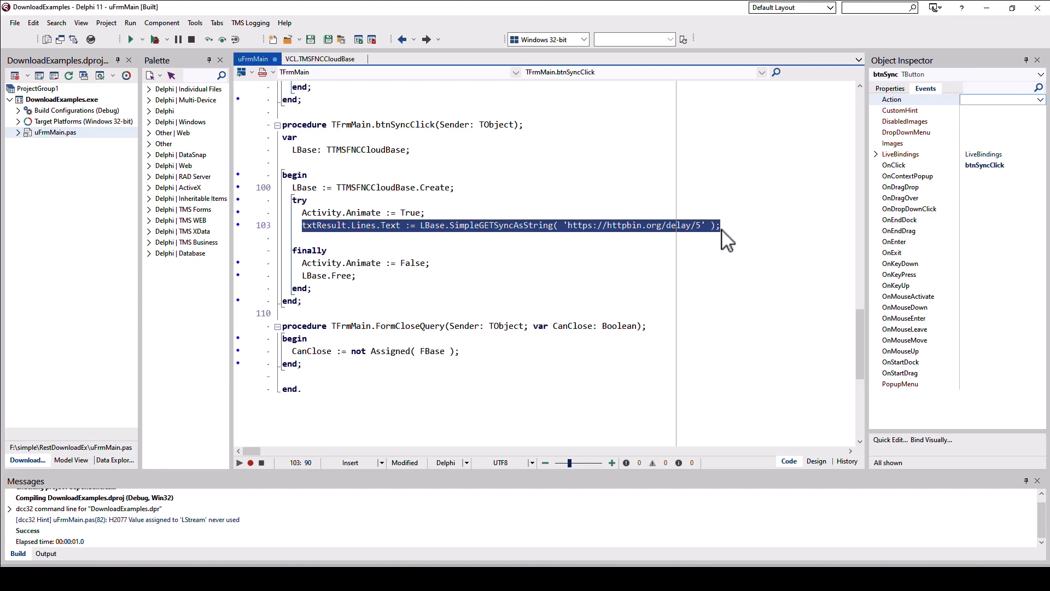
mouse_move(484, 237)
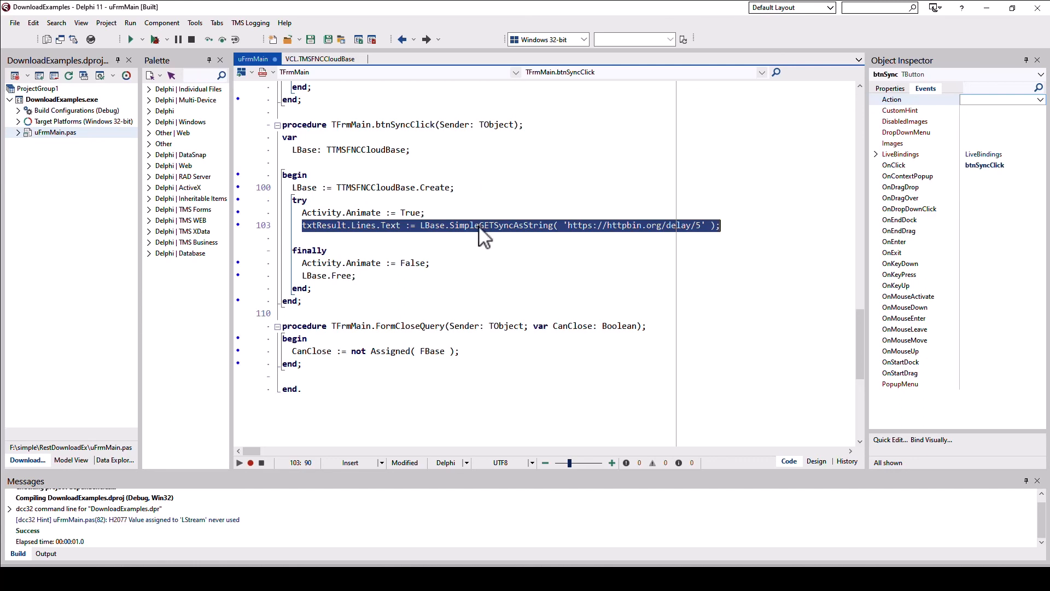